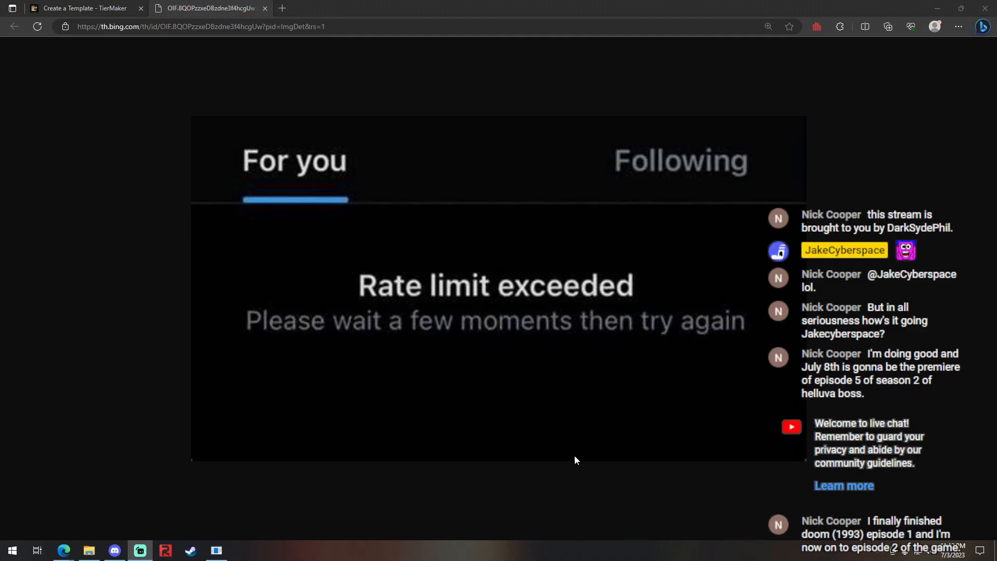
{"action": "mouse_move", "coordinate": [710, 340]}
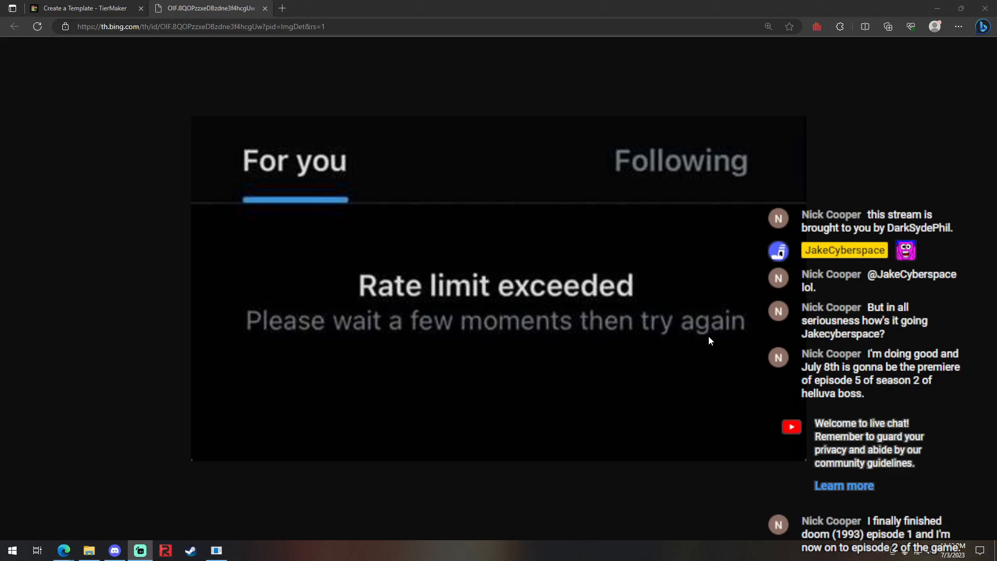
{"action": "mouse_move", "coordinate": [423, 275]}
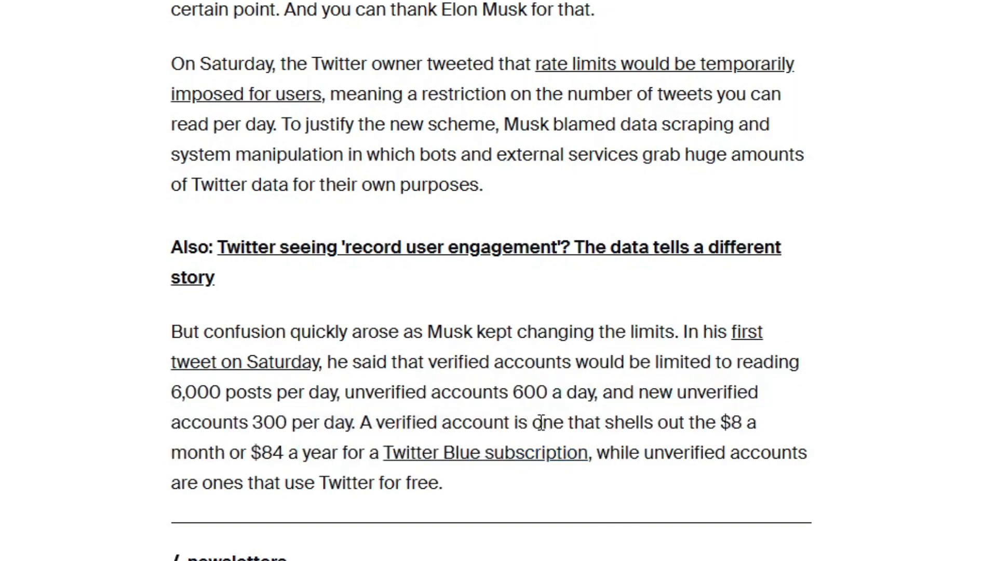
{"action": "mouse_move", "coordinate": [267, 452]}
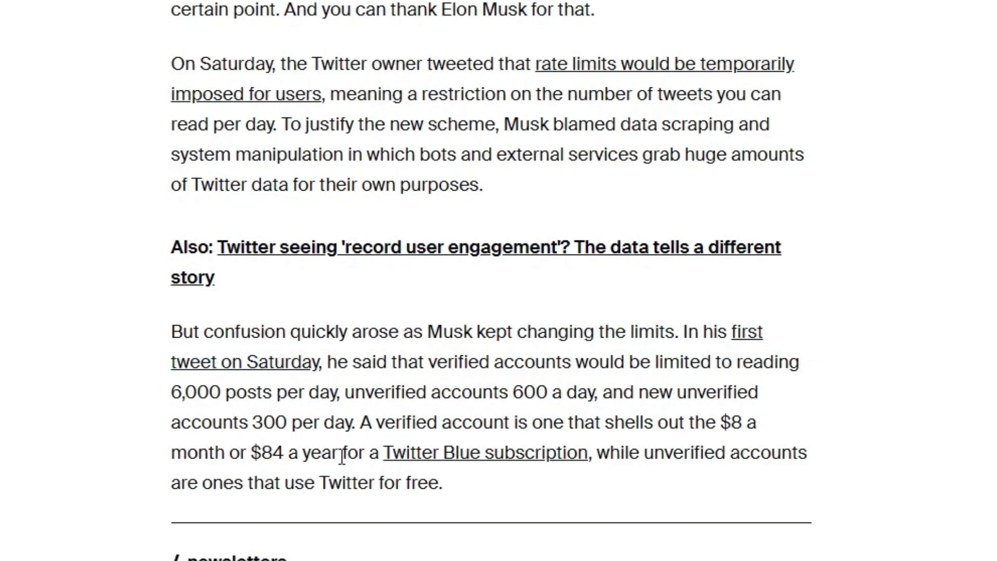
{"action": "mouse_move", "coordinate": [385, 228]}
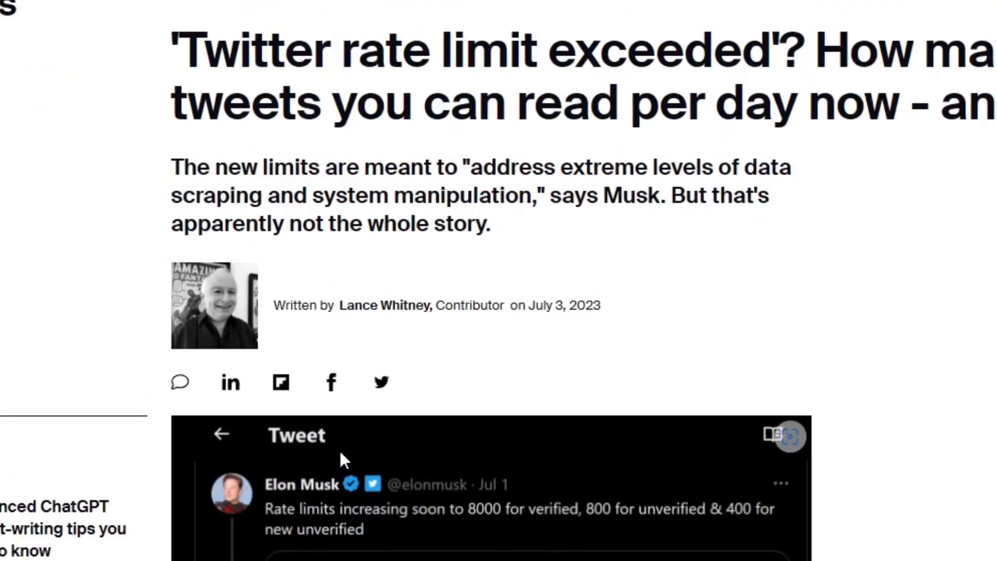
- Scroll through the Create a Template form while uploading the four platform logo images, including Tumblr's
{"action": "scroll", "scroll_direction": "down", "scroll_amount": 3}
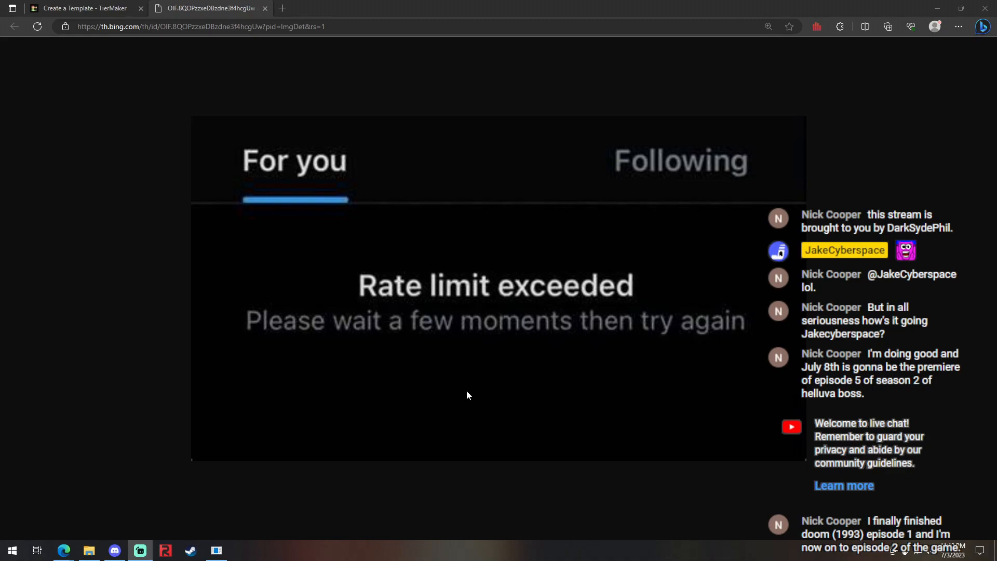
{"action": "mouse_move", "coordinate": [478, 311]}
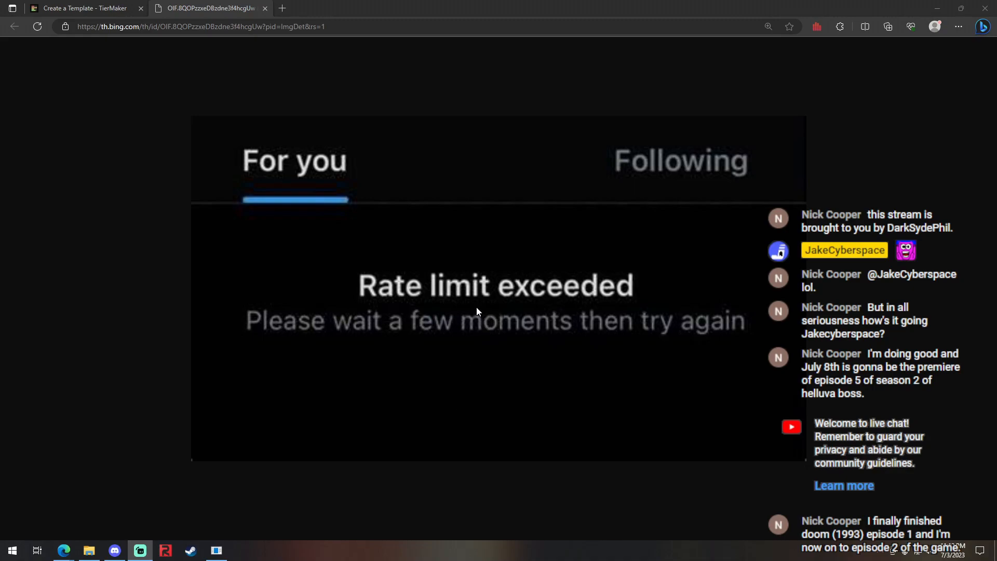
{"action": "mouse_move", "coordinate": [504, 364]}
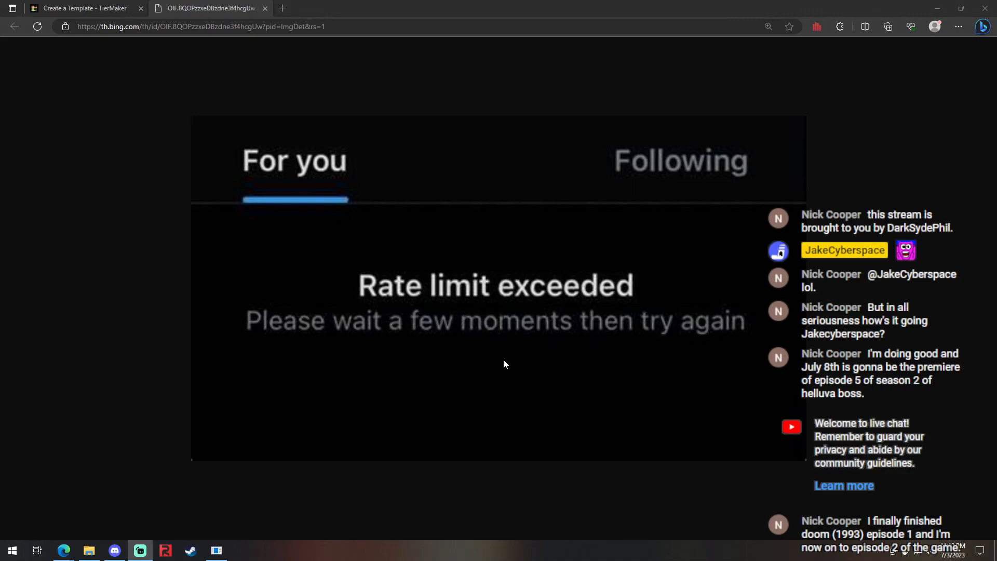
{"action": "mouse_move", "coordinate": [478, 358]}
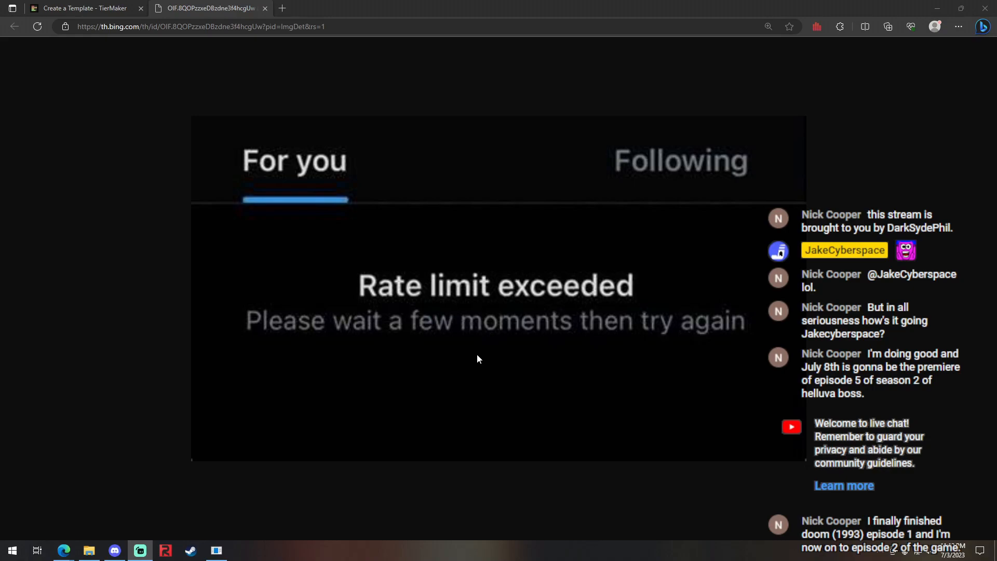
{"action": "scroll", "scroll_direction": "down", "scroll_amount": 3}
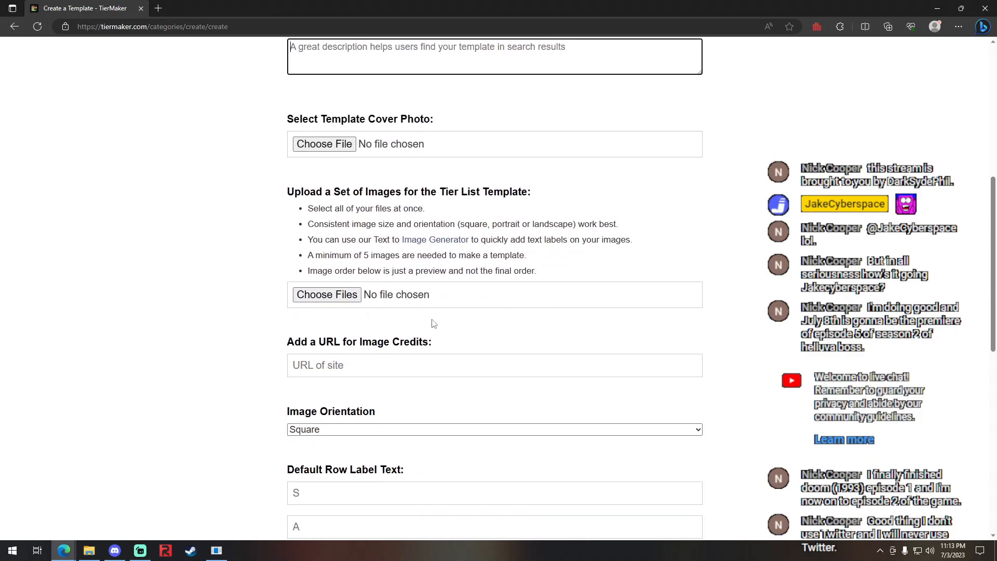
{"action": "scroll", "scroll_direction": "down", "scroll_amount": 3}
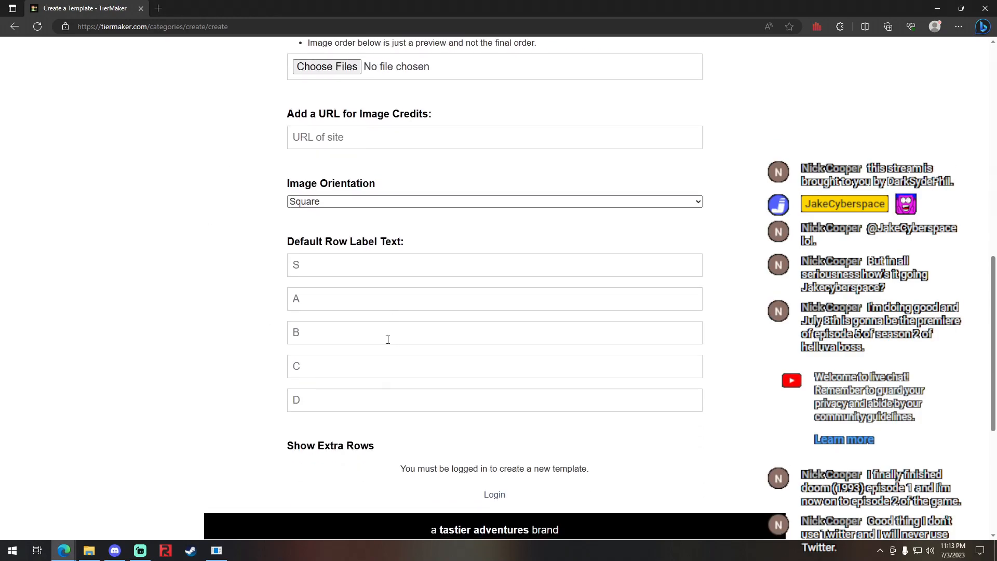
{"action": "scroll", "scroll_direction": "up", "scroll_amount": 3}
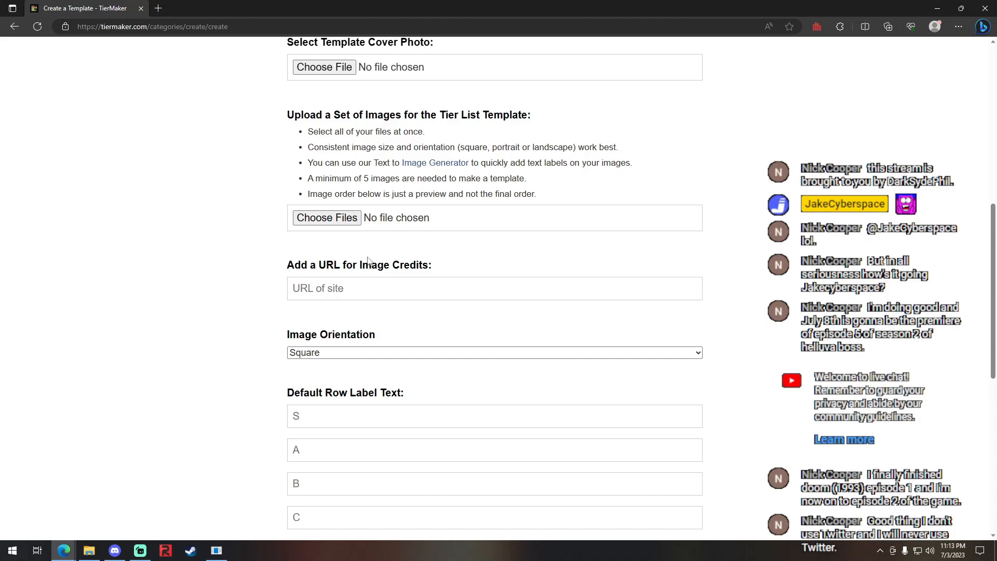
{"action": "mouse_move", "coordinate": [96, 523]}
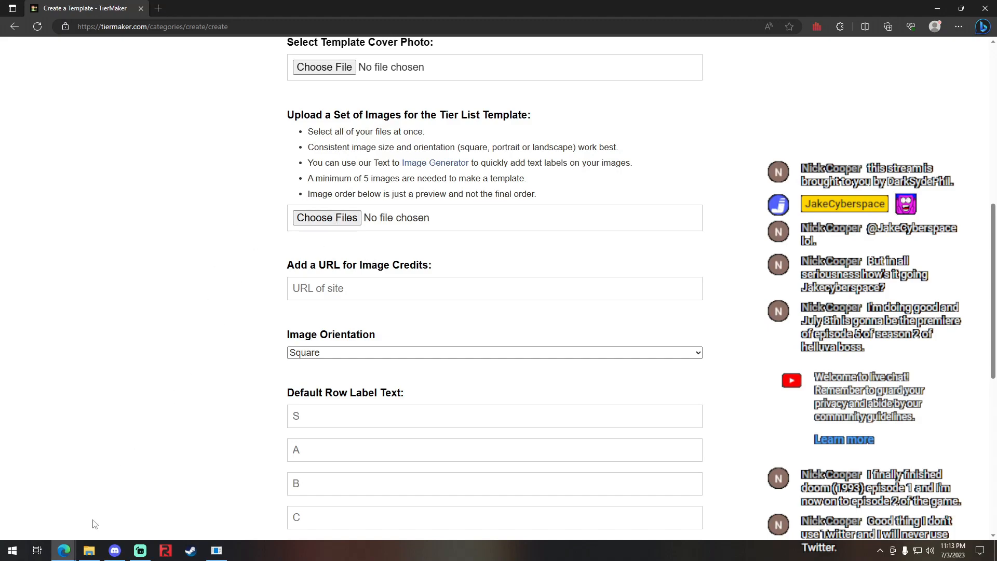
{"action": "mouse_move", "coordinate": [225, 142]}
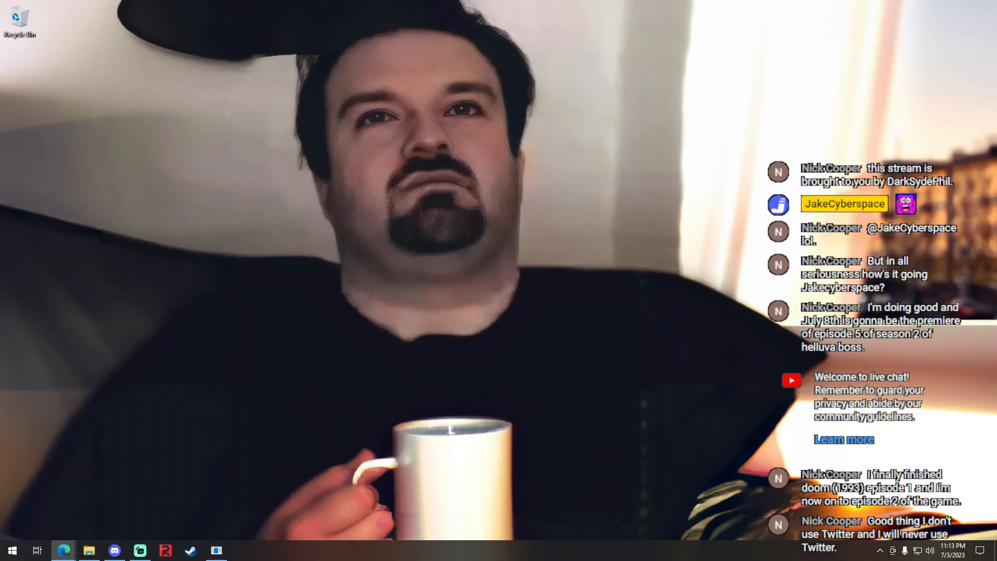
{"action": "scroll", "scroll_direction": "down", "scroll_amount": 3}
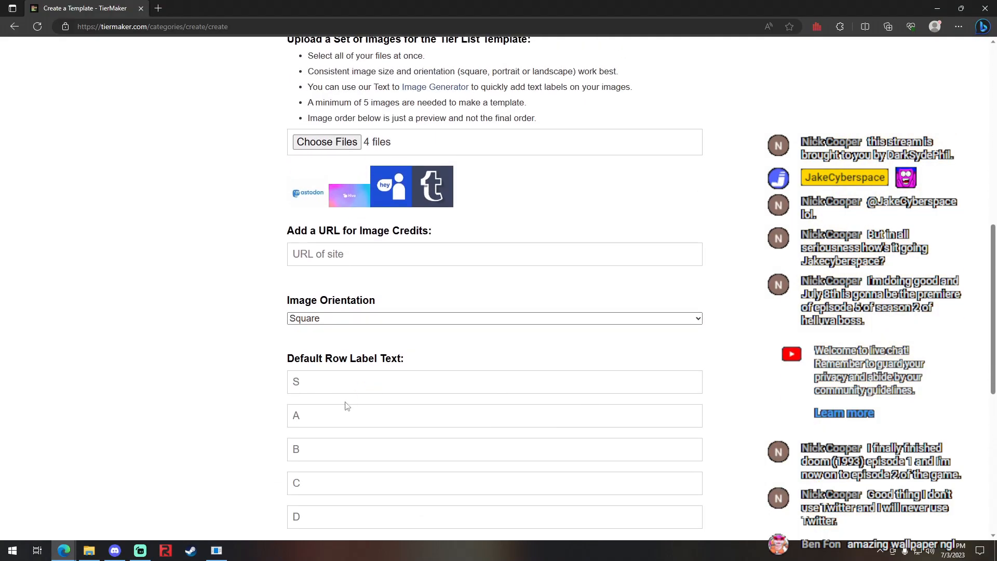
{"action": "scroll", "scroll_direction": "up", "scroll_amount": 3}
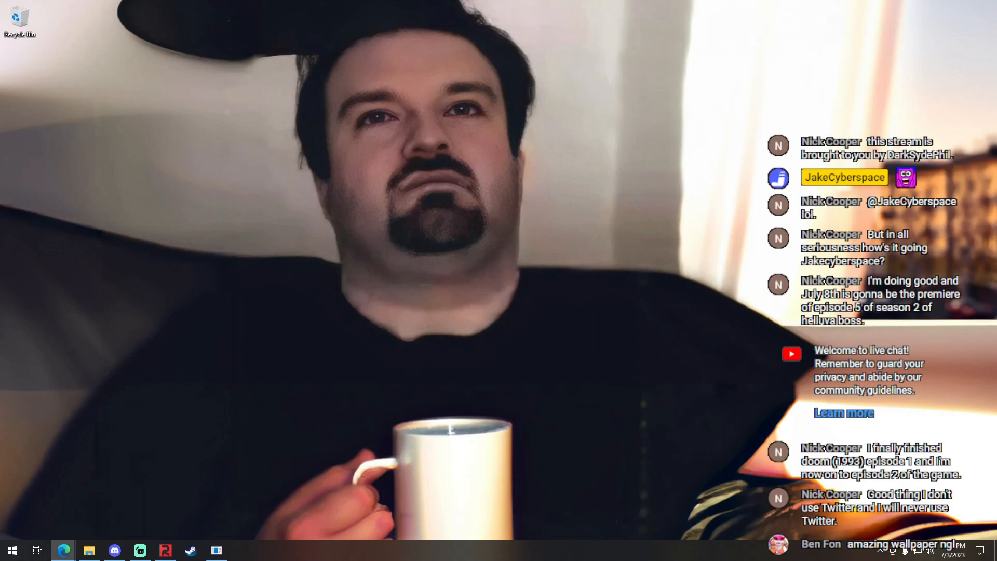
{"action": "scroll", "scroll_direction": "down", "scroll_amount": 3}
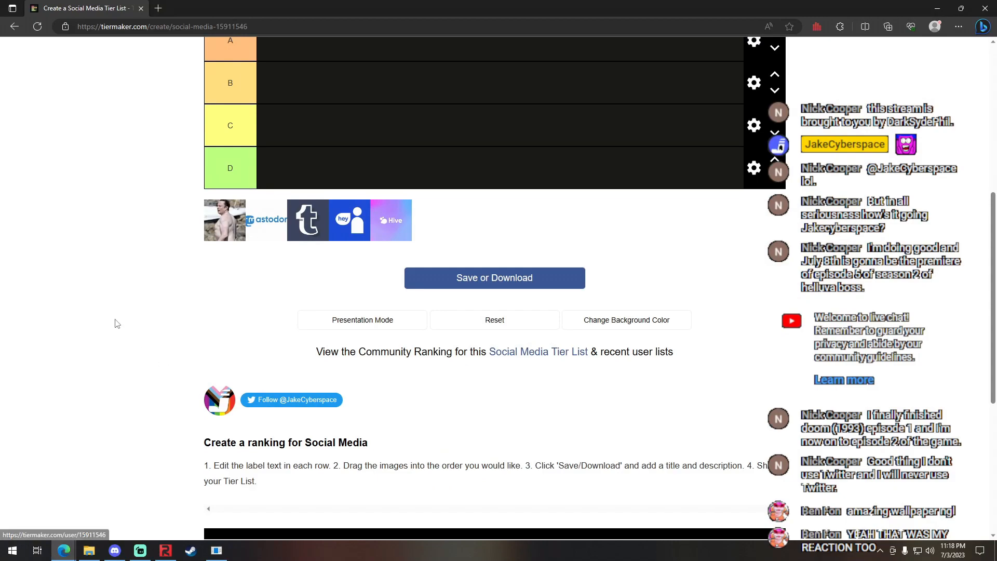
- Move the shirtless man photo between the A and S rows of the Social Media tier list
{"action": "scroll", "scroll_direction": "up", "scroll_amount": 3}
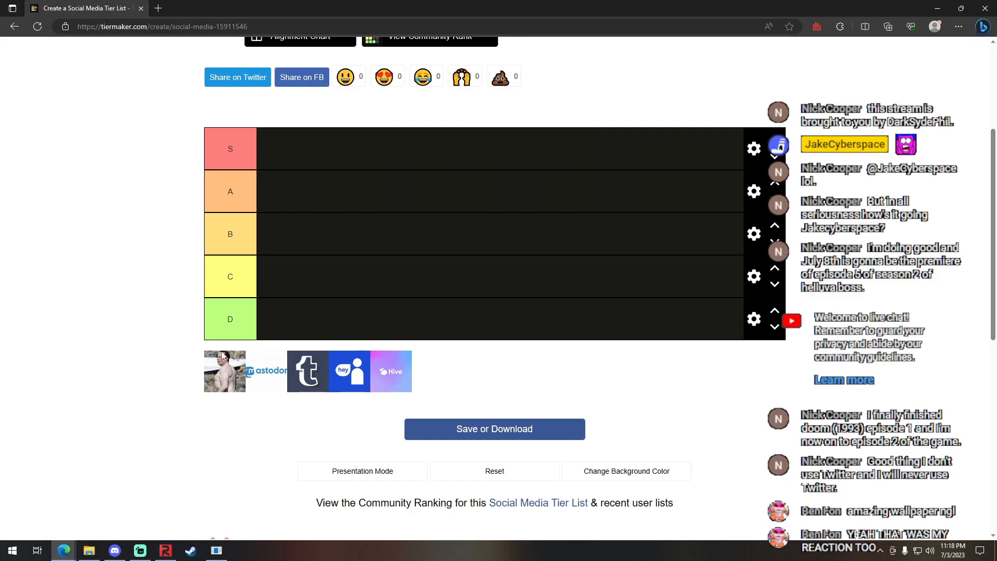
{"action": "left_click_drag", "start_coordinate": [224, 370], "coordinate": [278, 176]}
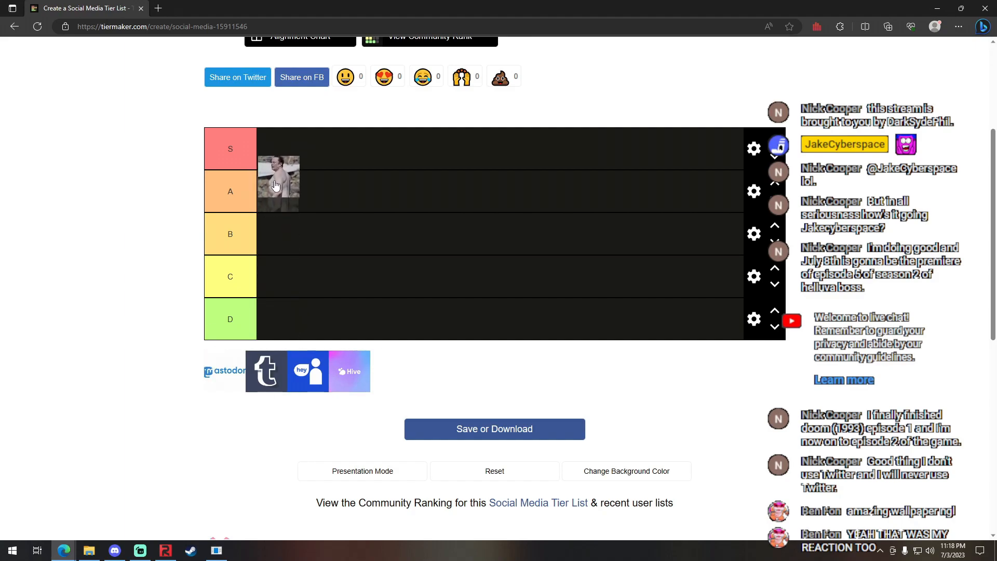
{"action": "left_click_drag", "start_coordinate": [279, 185], "coordinate": [278, 148]}
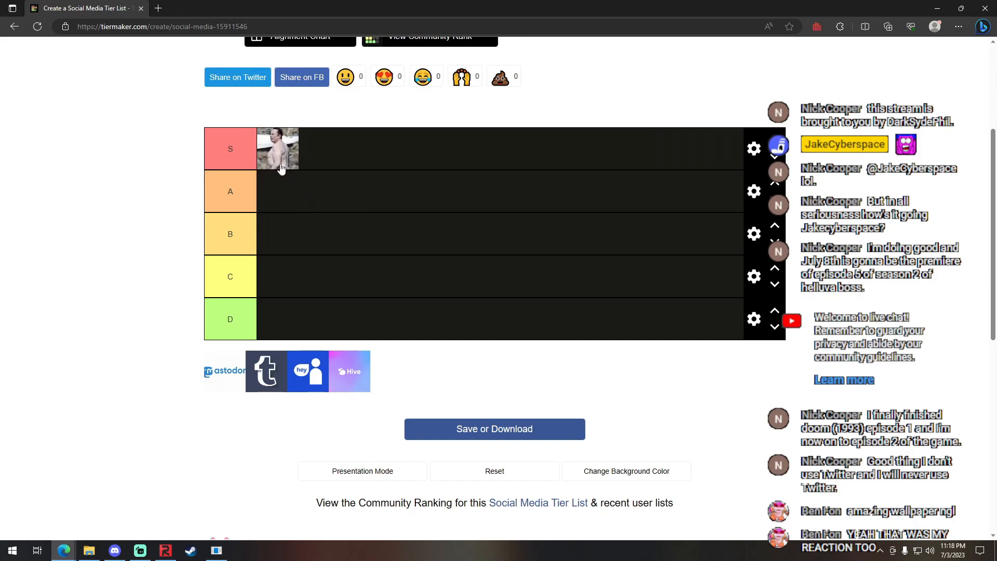
{"action": "left_click_drag", "start_coordinate": [279, 149], "coordinate": [278, 191]}
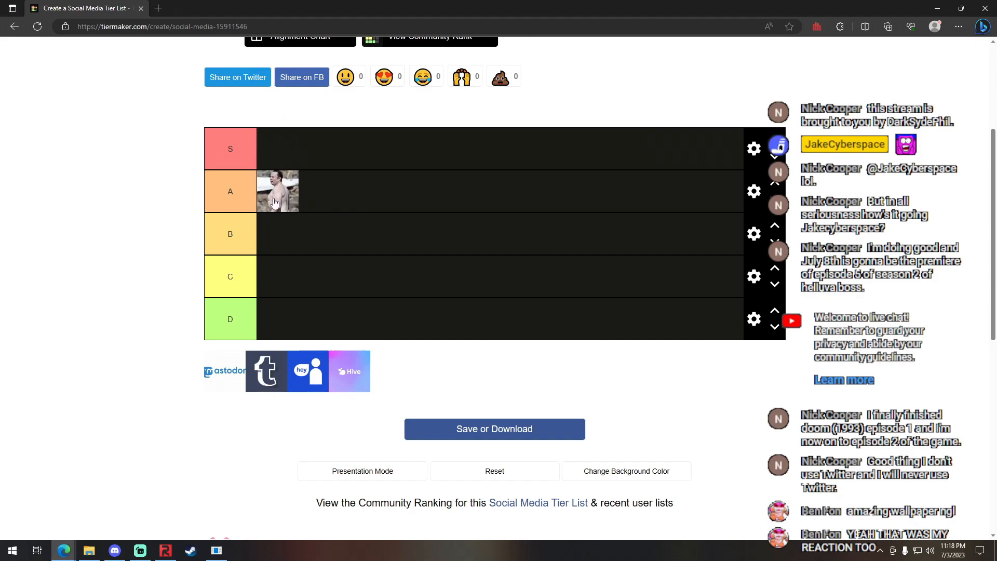
{"action": "left_click_drag", "start_coordinate": [276, 191], "coordinate": [276, 148]}
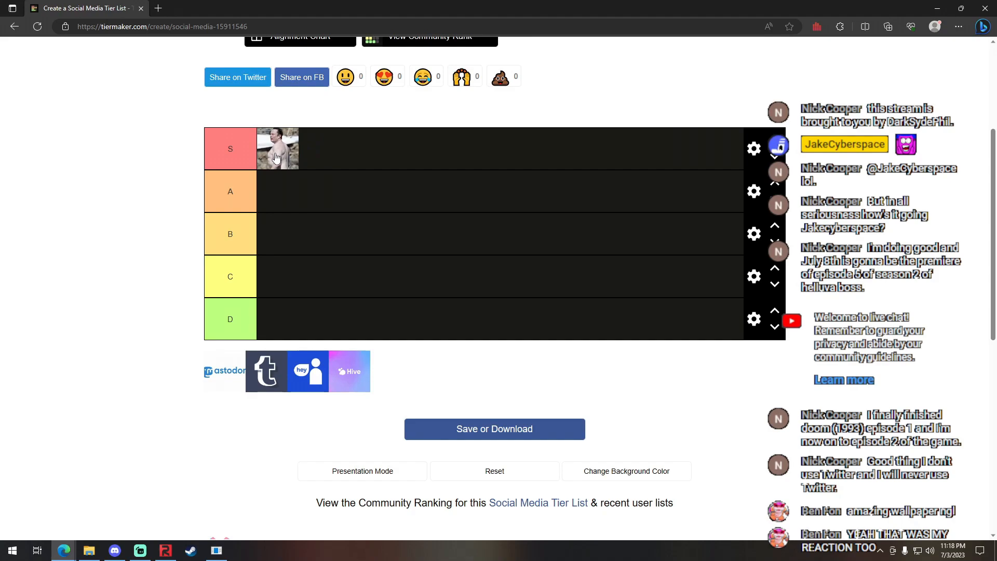
{"action": "left_click_drag", "start_coordinate": [277, 148], "coordinate": [277, 191]}
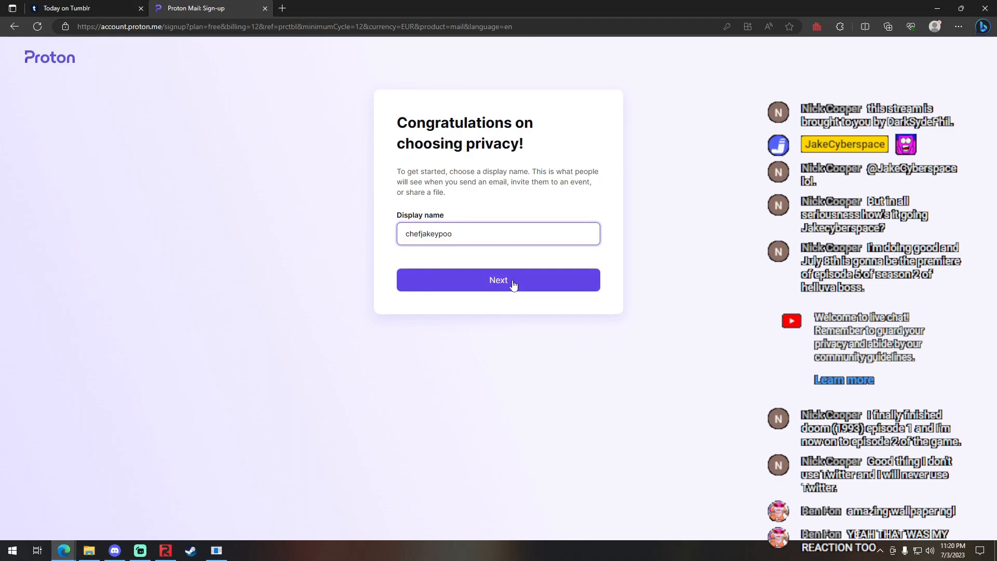
- Skip recovery and Gmail forwarding, choose the Carbon theme, and finish the Proton Mail welcome tour
{"action": "left_click", "coordinate": [499, 280]}
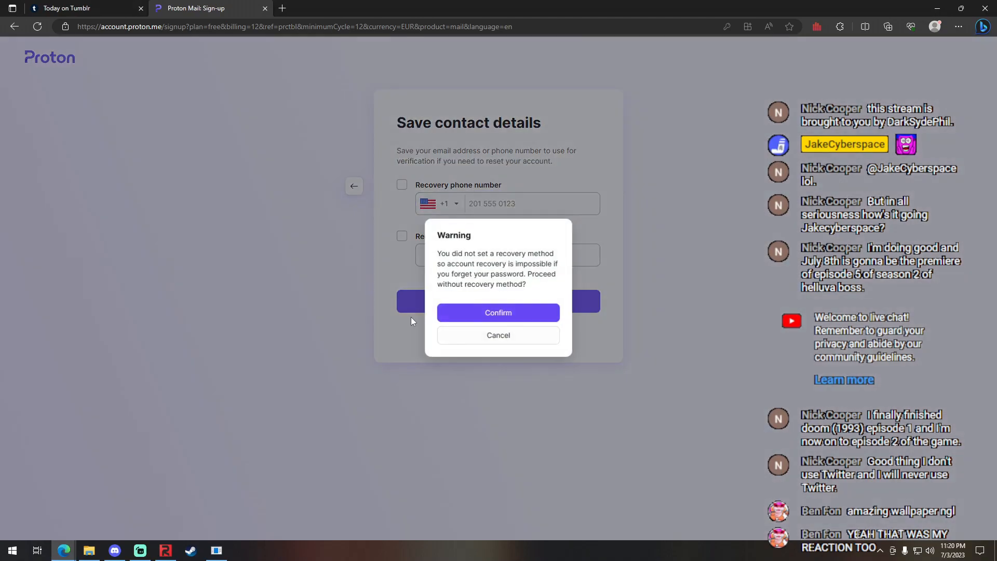
{"action": "left_click", "coordinate": [498, 313]}
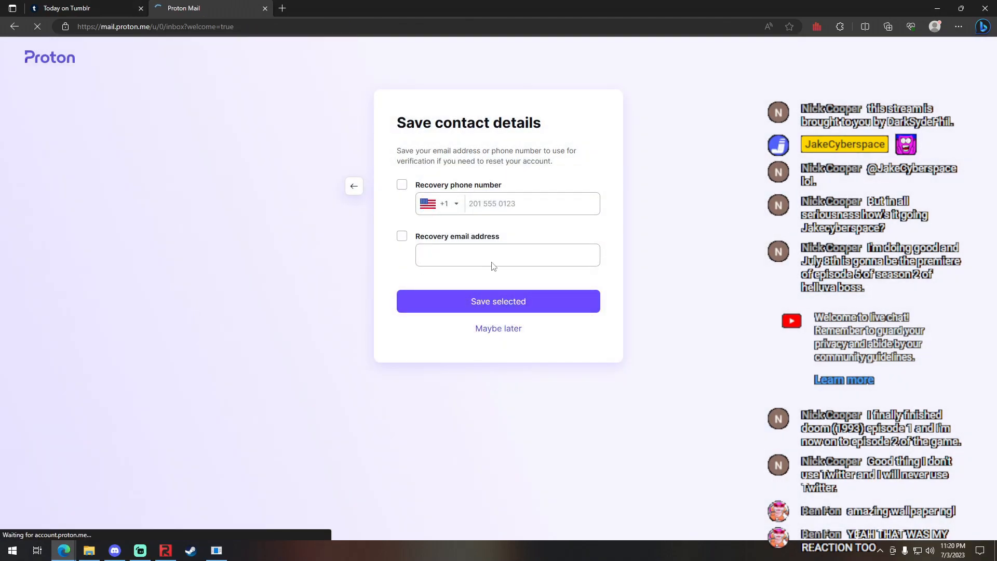
{"action": "left_click", "coordinate": [498, 328]}
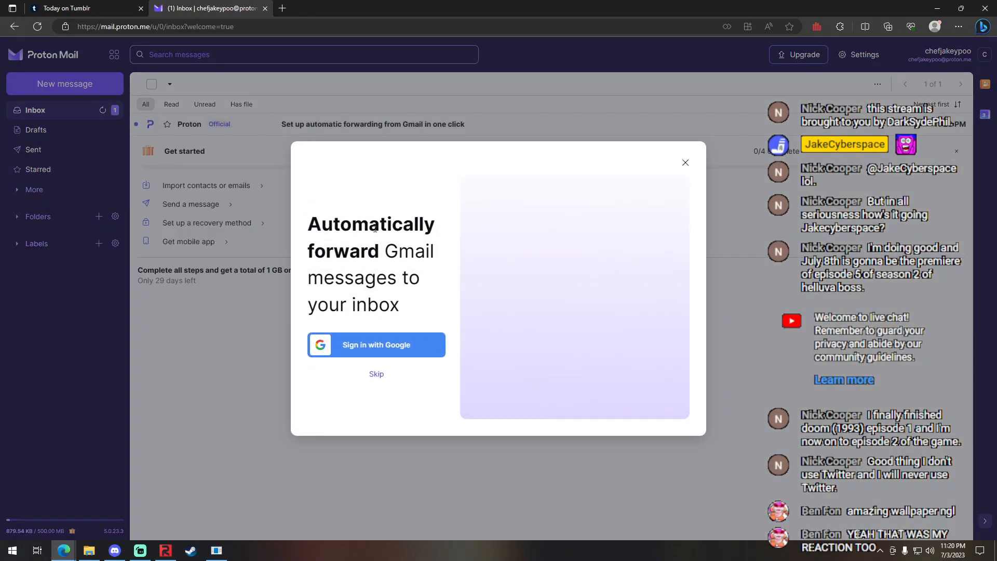
{"action": "left_click", "coordinate": [376, 374]}
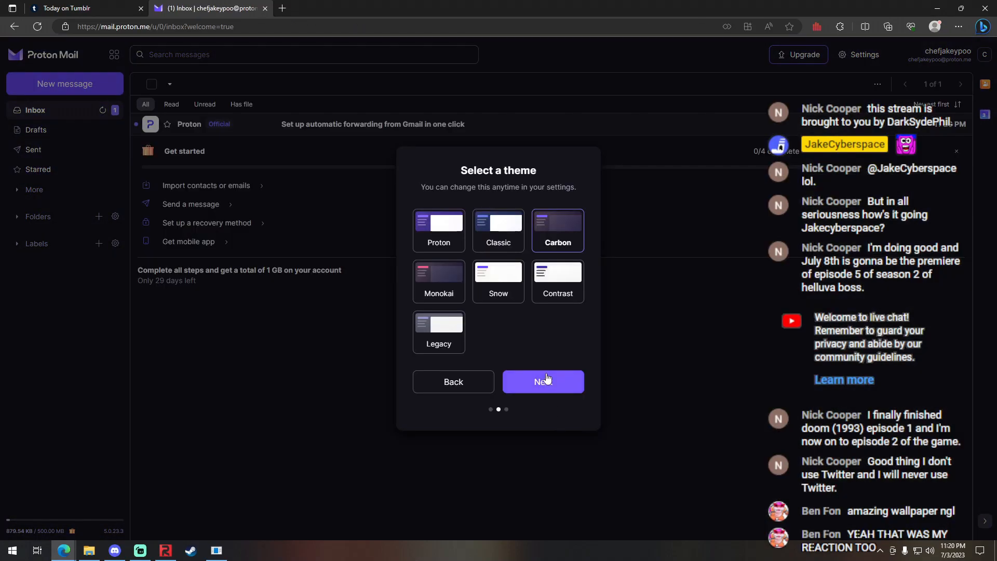
{"action": "left_click", "coordinate": [543, 382]}
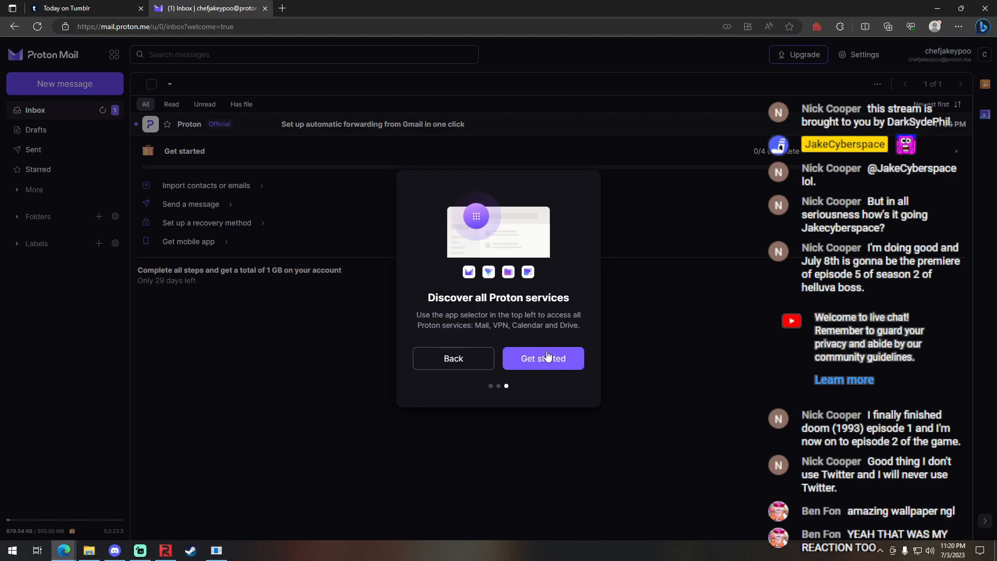
{"action": "left_click", "coordinate": [78, 8]}
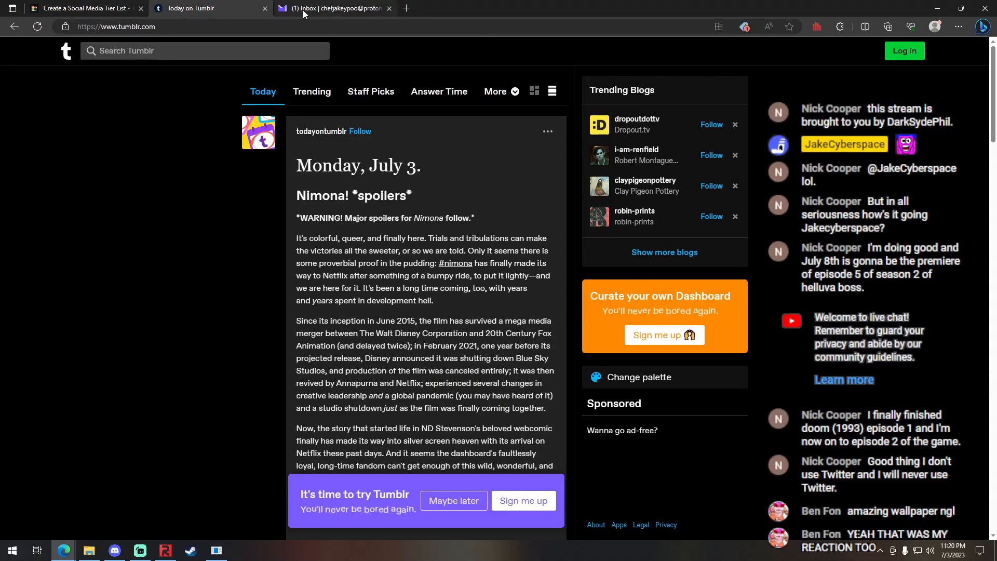
{"action": "left_click", "coordinate": [83, 9]}
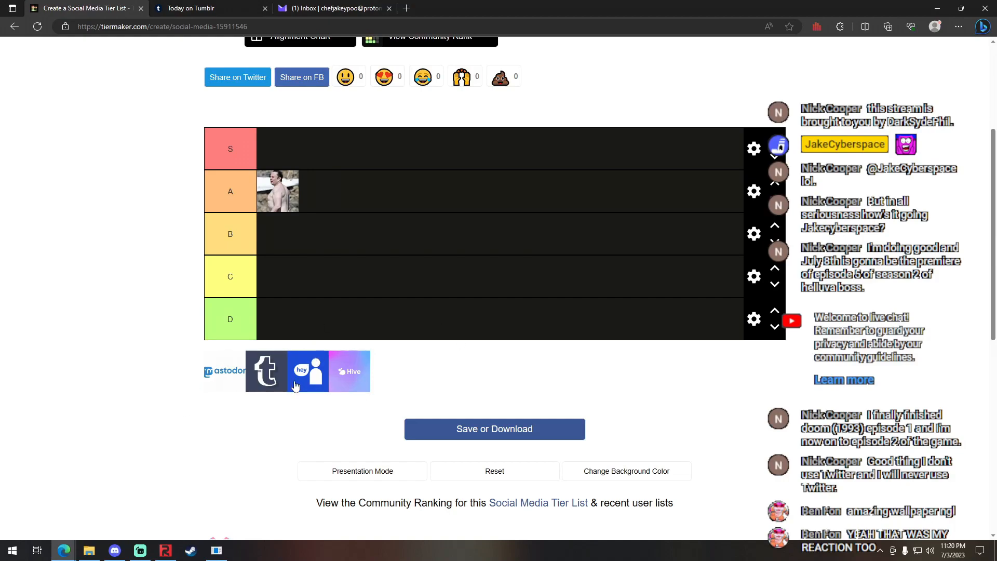
{"action": "mouse_move", "coordinate": [347, 361]}
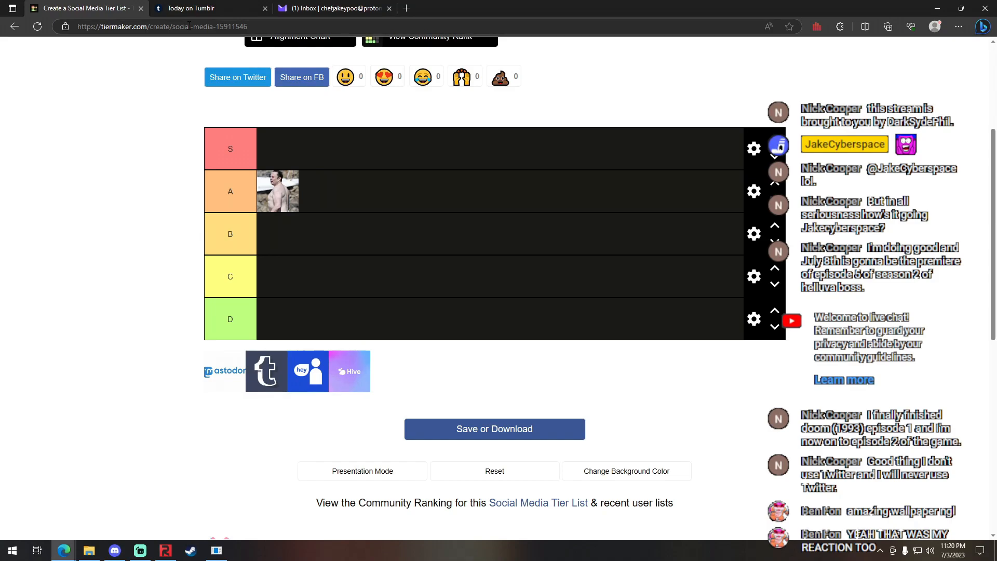
{"action": "mouse_move", "coordinate": [197, 184]}
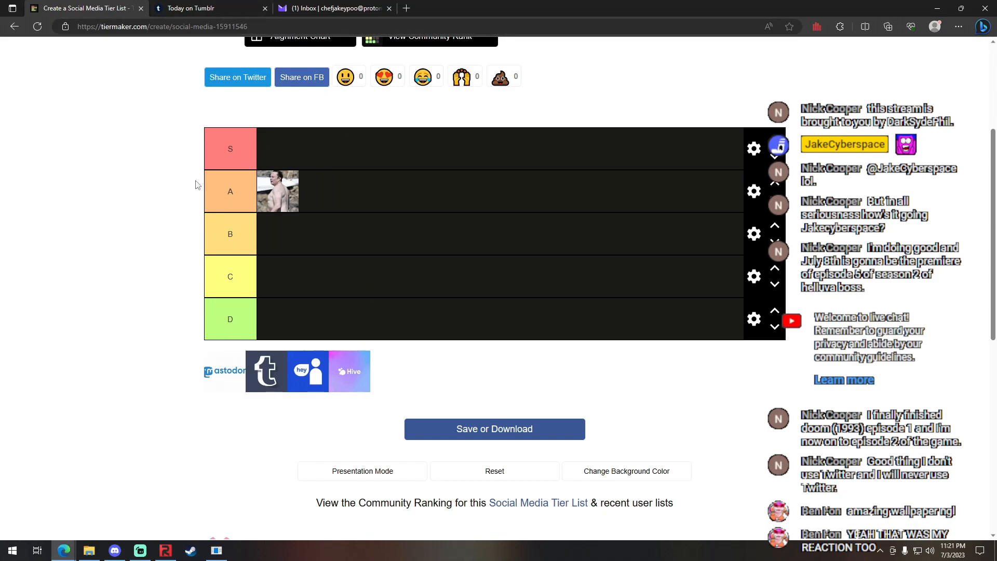
{"action": "left_click", "coordinate": [336, 8]}
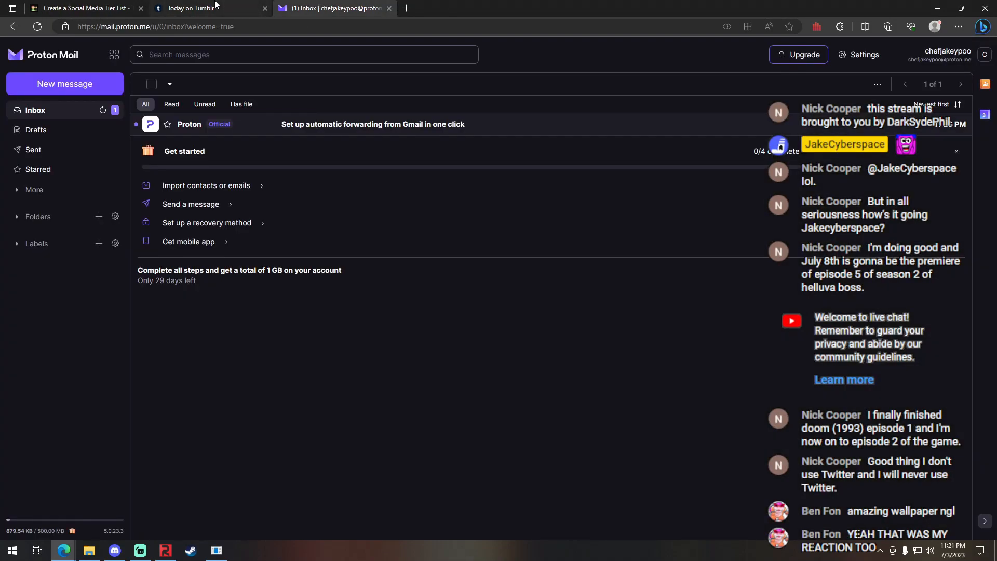
{"action": "left_click", "coordinate": [197, 8]}
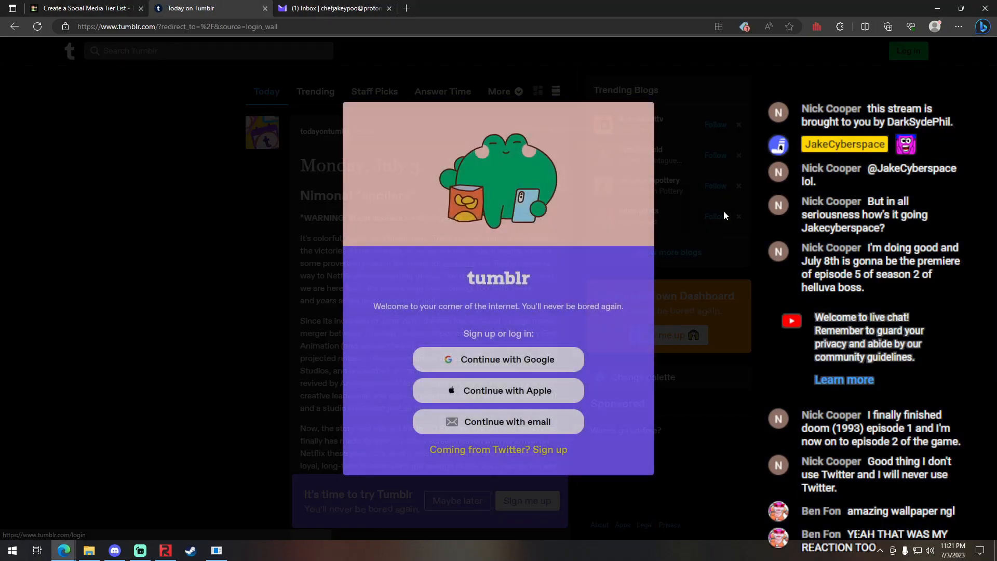
- Start the 'Coming from Twitter' sign-up, confirm a handle is available, and submit email and password
{"action": "left_click", "coordinate": [499, 449]}
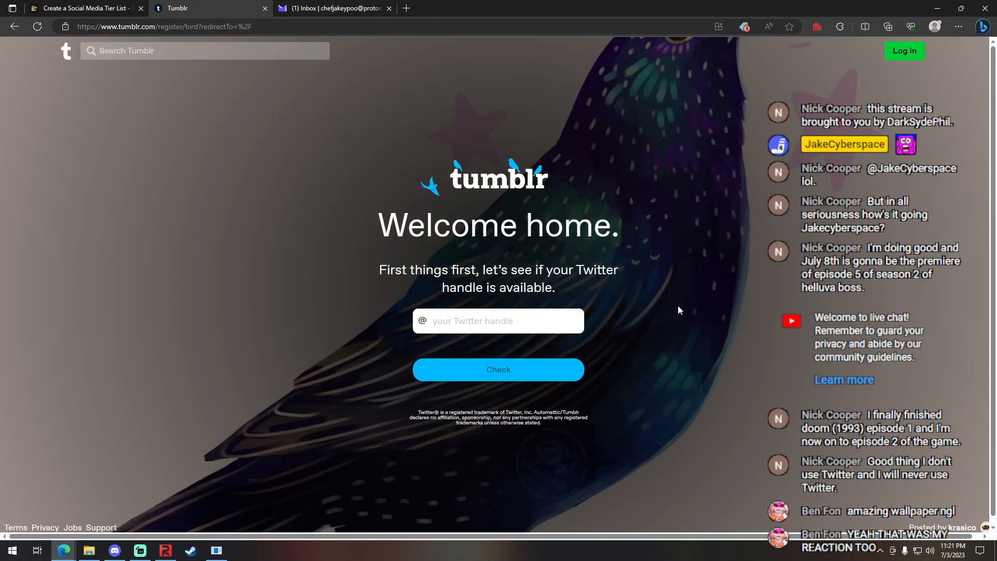
{"action": "left_click", "coordinate": [498, 370]}
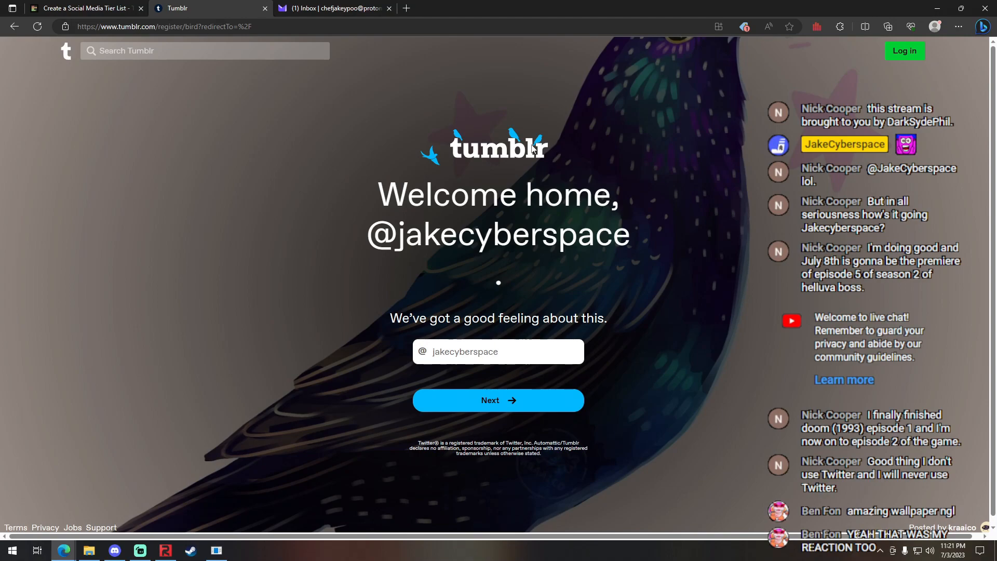
{"action": "mouse_move", "coordinate": [409, 268]}
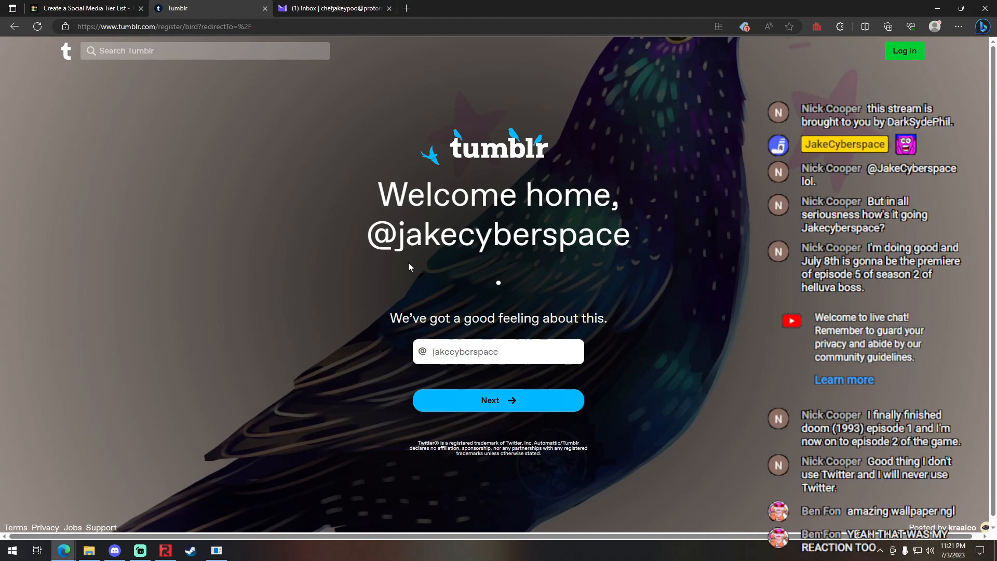
{"action": "mouse_move", "coordinate": [513, 409]}
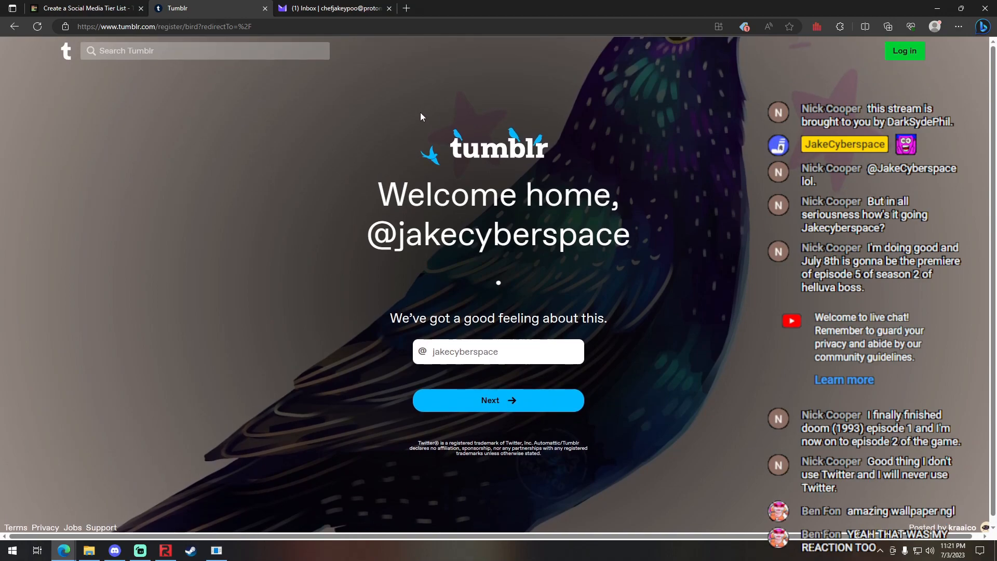
{"action": "mouse_move", "coordinate": [521, 374]}
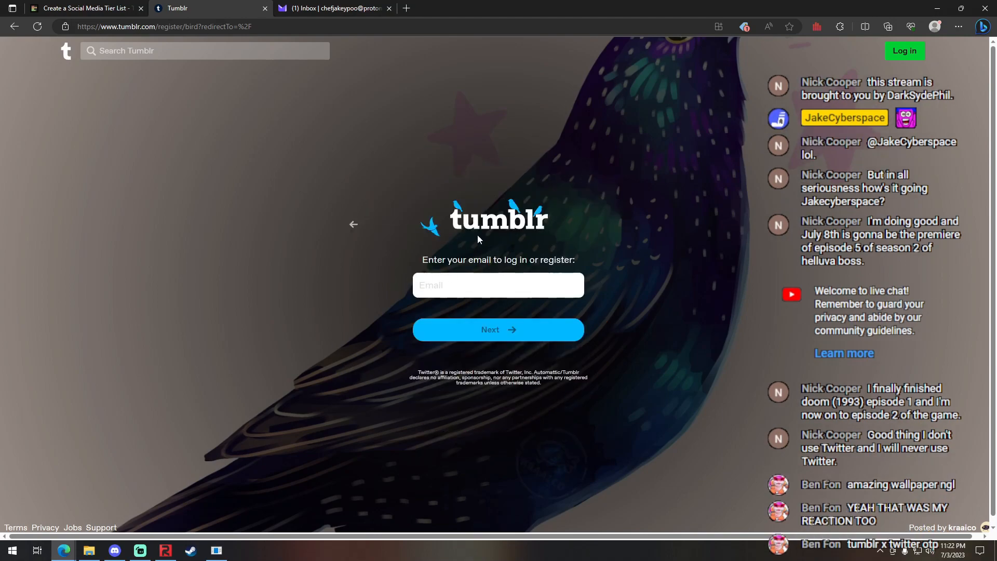
{"action": "left_click", "coordinate": [336, 8]}
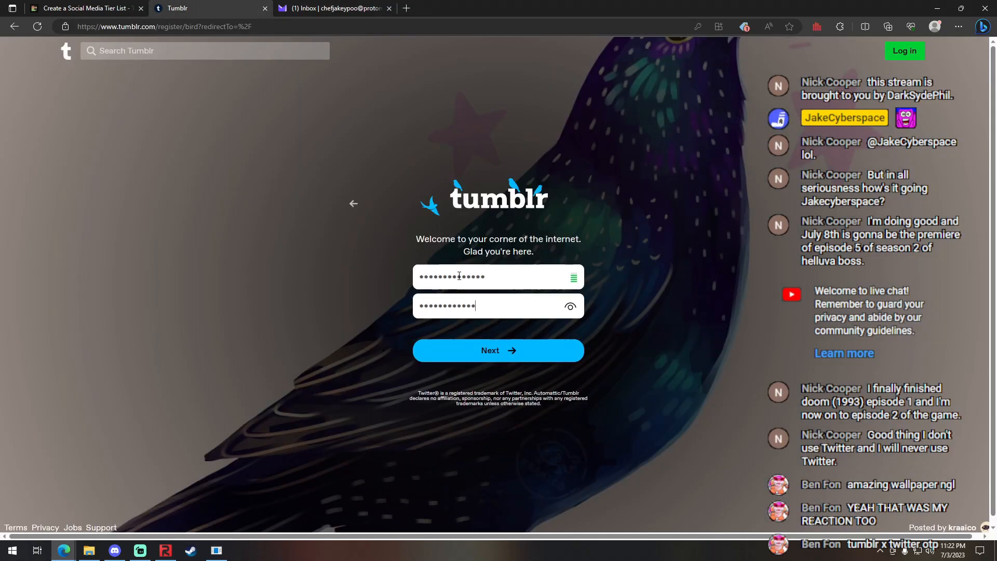
{"action": "left_click", "coordinate": [422, 279]}
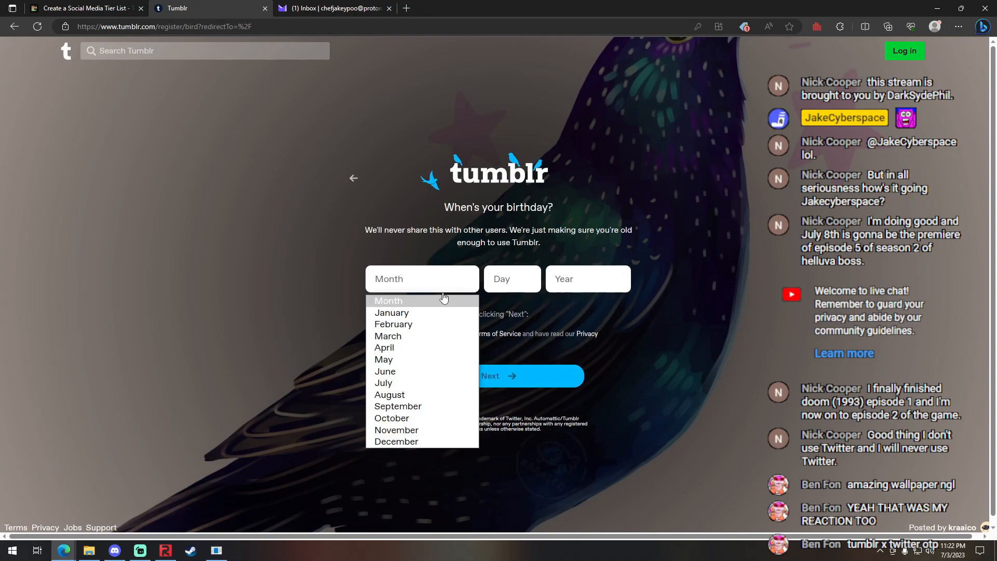
- Enter a September 11 birthday with the birth year and add another reason for joining
{"action": "left_click", "coordinate": [397, 406]}
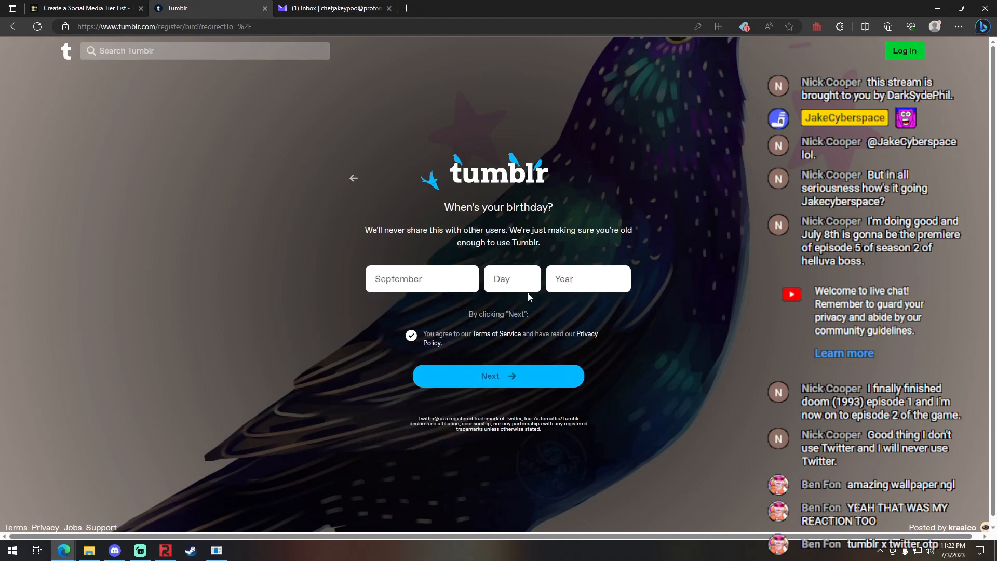
{"action": "type", "text": "11"}
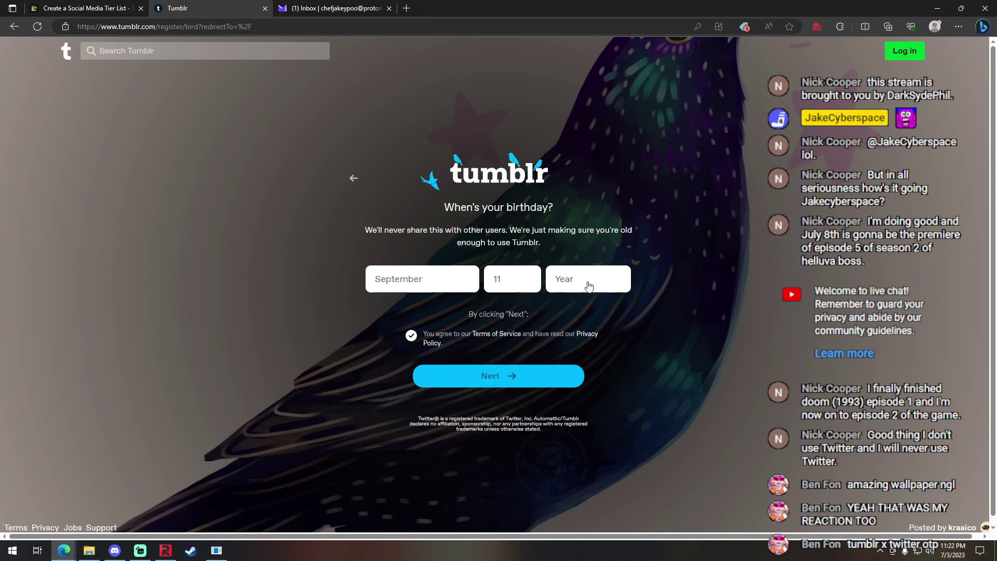
{"action": "left_click", "coordinate": [498, 376]}
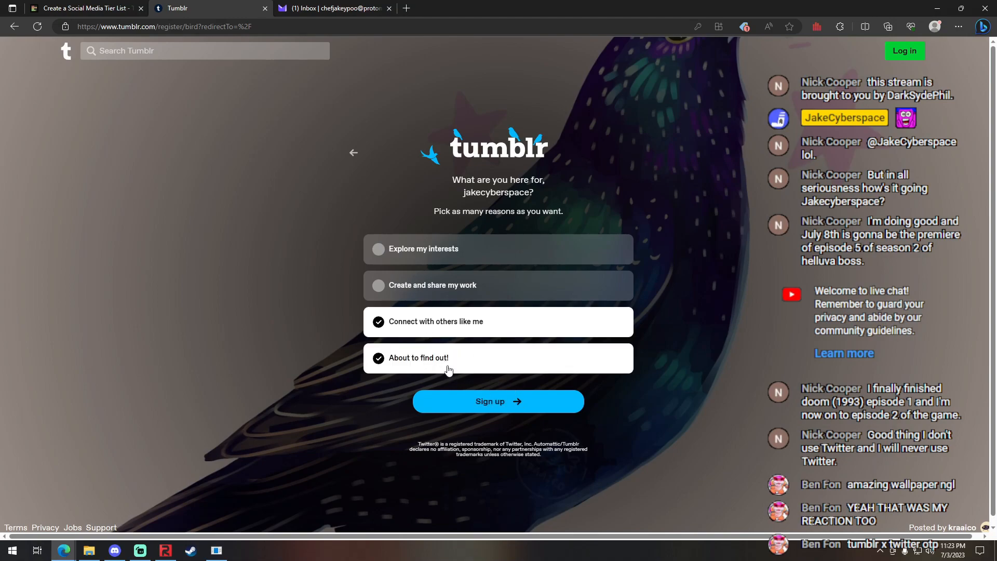
{"action": "left_click", "coordinate": [498, 249]}
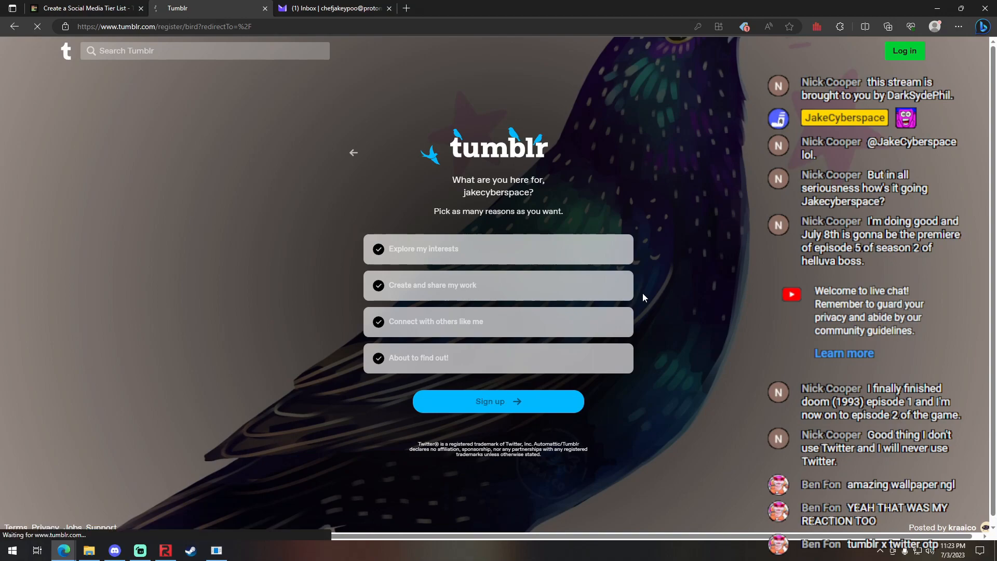
- Finish sign-up and scroll the 'Find your people' page to the #80s and #black cats blog rows
{"action": "left_click", "coordinate": [498, 401]}
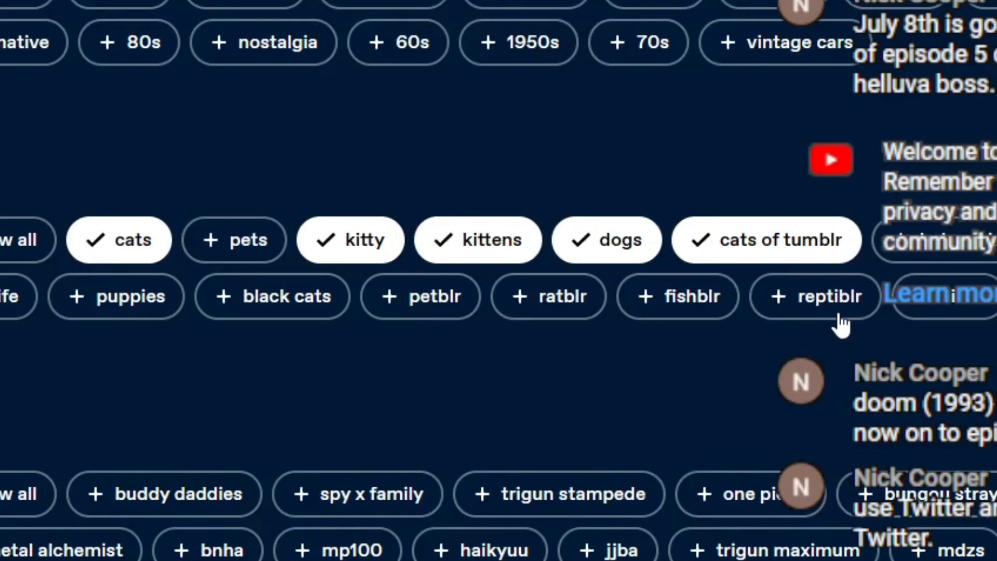
{"action": "mouse_move", "coordinate": [418, 320]}
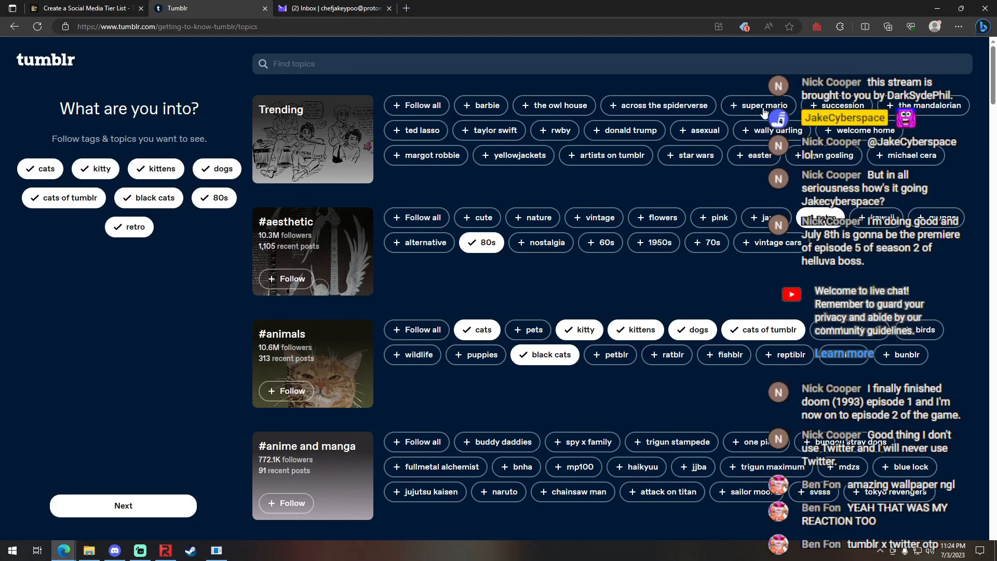
{"action": "scroll", "scroll_direction": "down", "scroll_amount": 3}
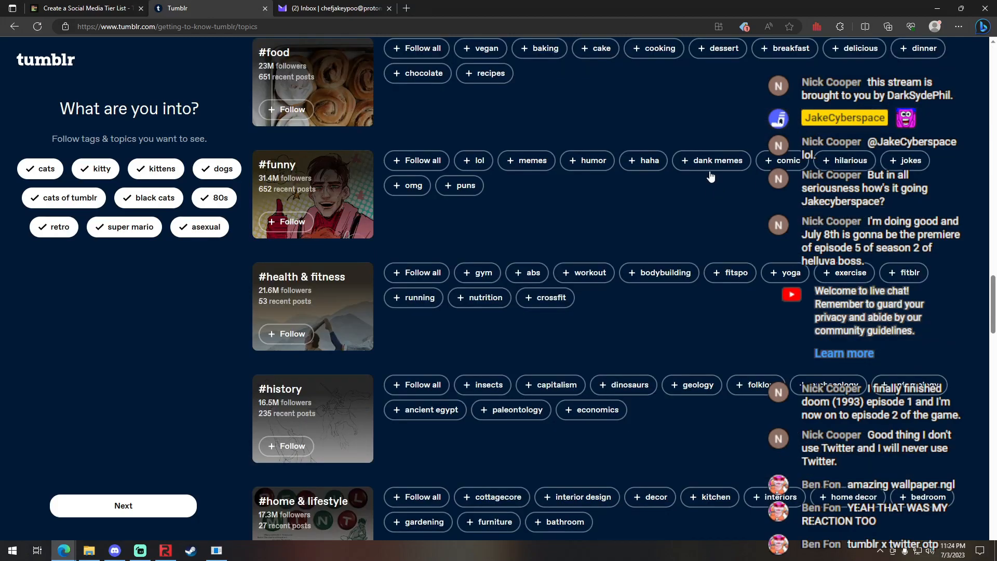
{"action": "scroll", "scroll_direction": "down", "scroll_amount": 3}
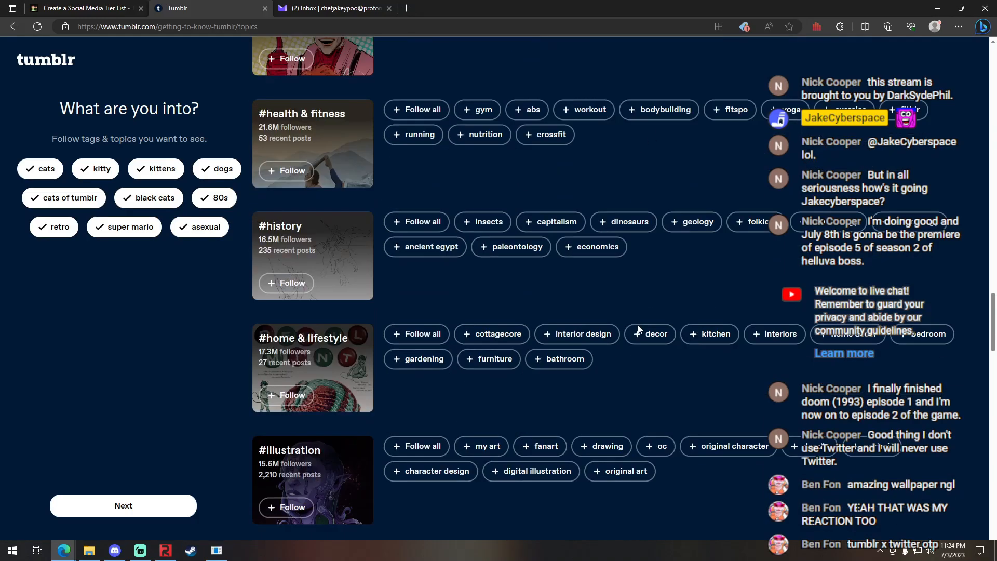
{"action": "scroll", "scroll_direction": "down", "scroll_amount": 3}
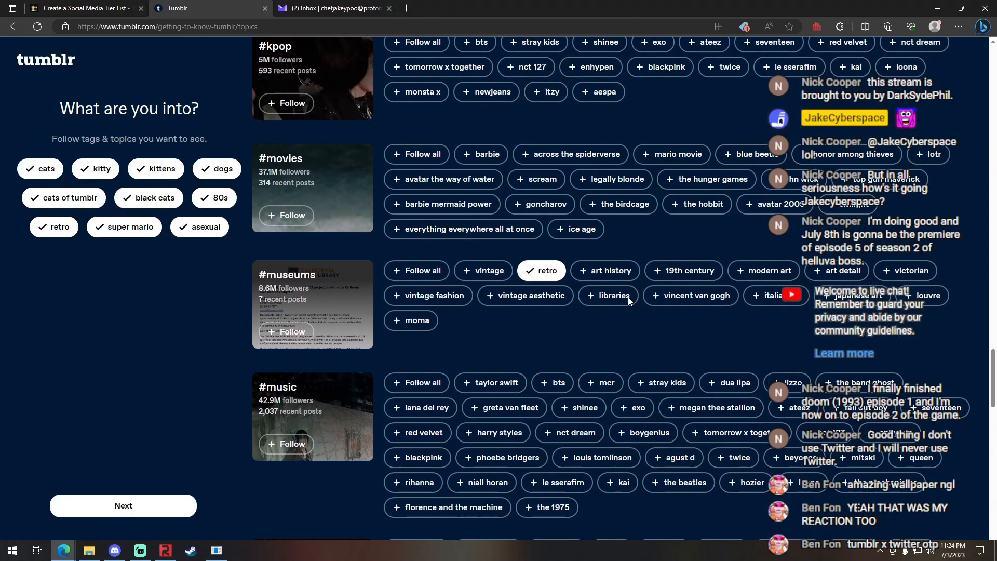
{"action": "scroll", "scroll_direction": "down", "scroll_amount": 3}
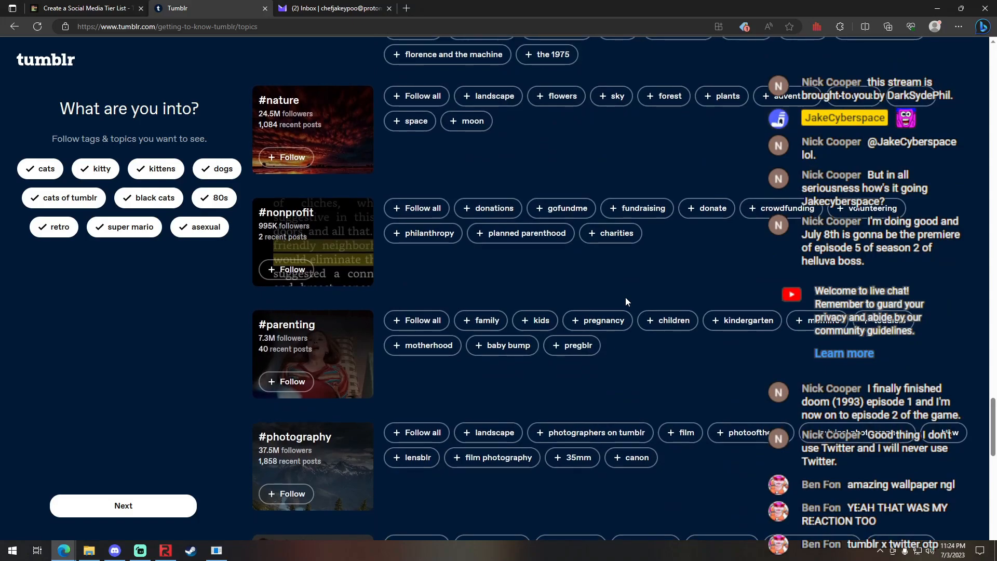
{"action": "scroll", "scroll_direction": "down", "scroll_amount": 3}
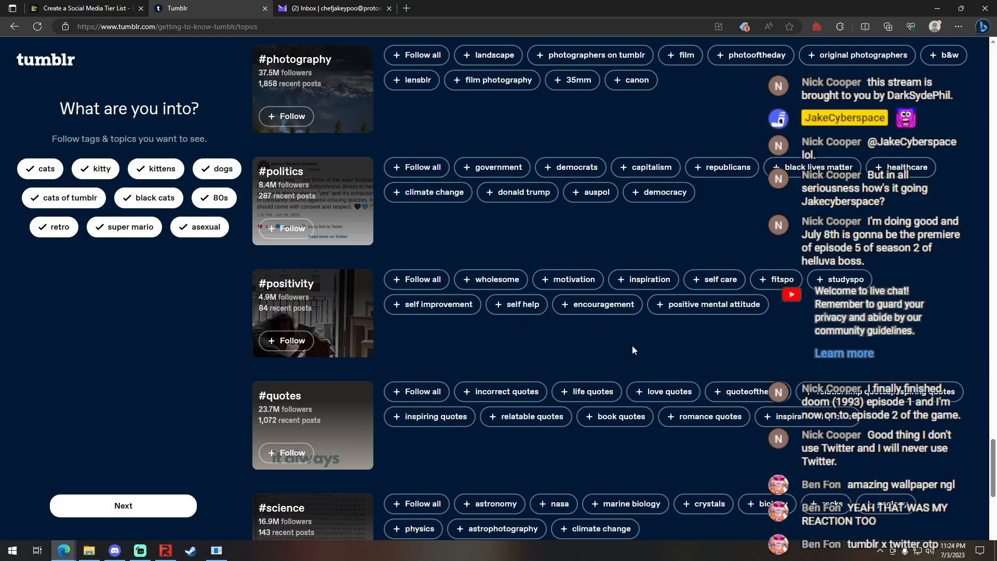
{"action": "scroll", "scroll_direction": "down", "scroll_amount": 3}
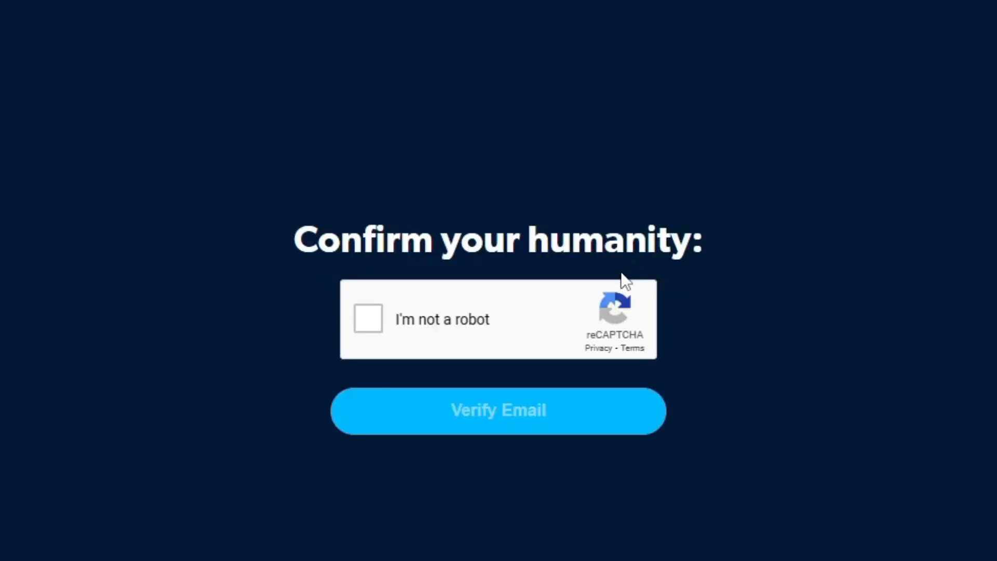
- Pass the not-a-robot humanity check and continue onboarding
{"action": "left_click", "coordinate": [368, 319]}
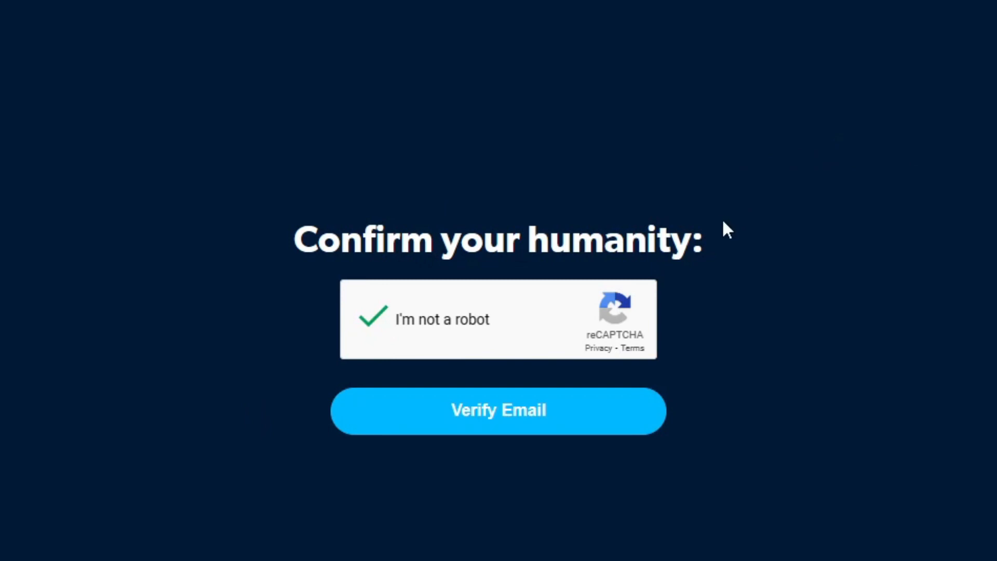
{"action": "left_click", "coordinate": [498, 410]}
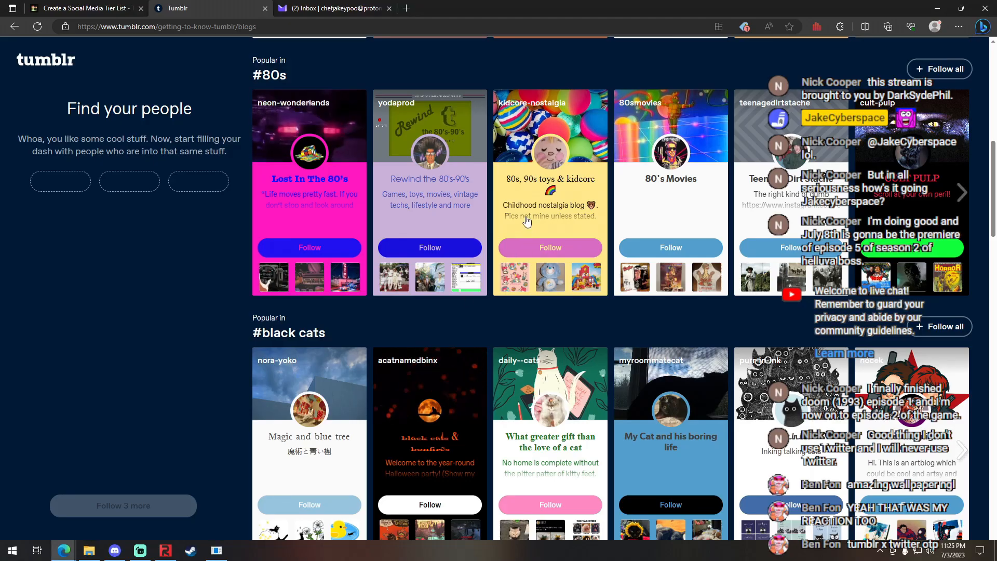
- Follow the Pickles cat blog and browse down through its posts
{"action": "scroll", "scroll_direction": "down", "scroll_amount": 3}
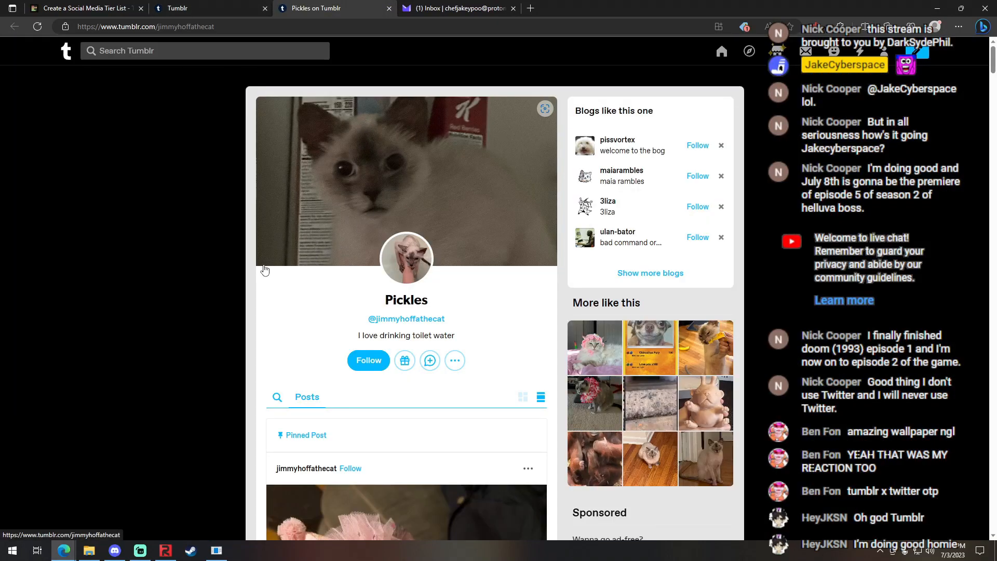
{"action": "left_click", "coordinate": [367, 359]}
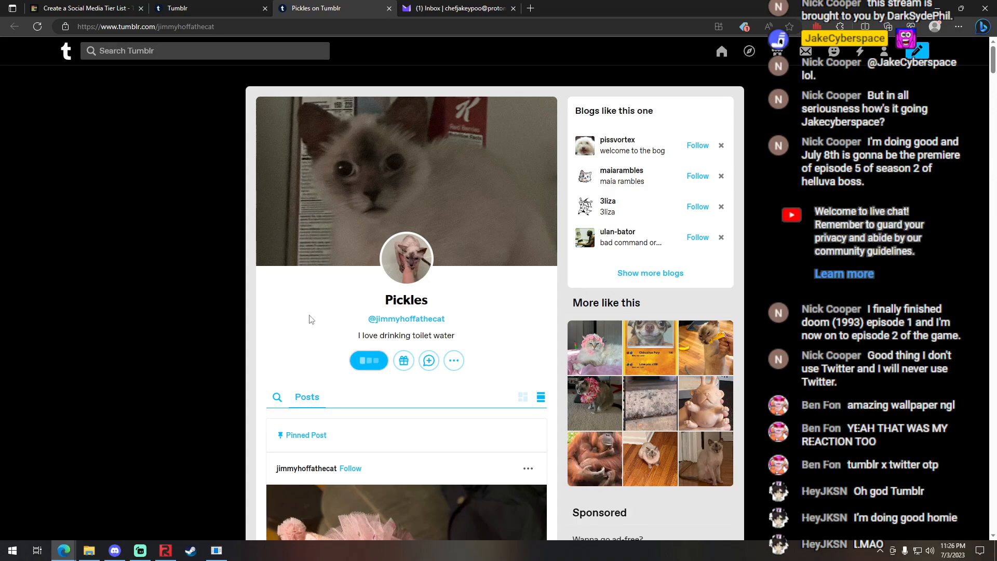
{"action": "left_click", "coordinate": [368, 359]}
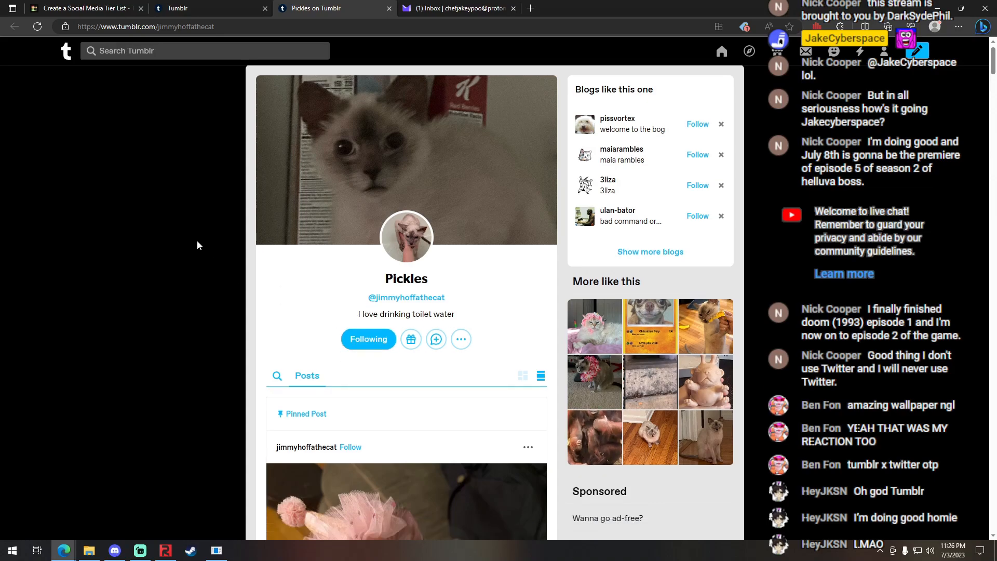
{"action": "scroll", "scroll_direction": "down", "scroll_amount": 3}
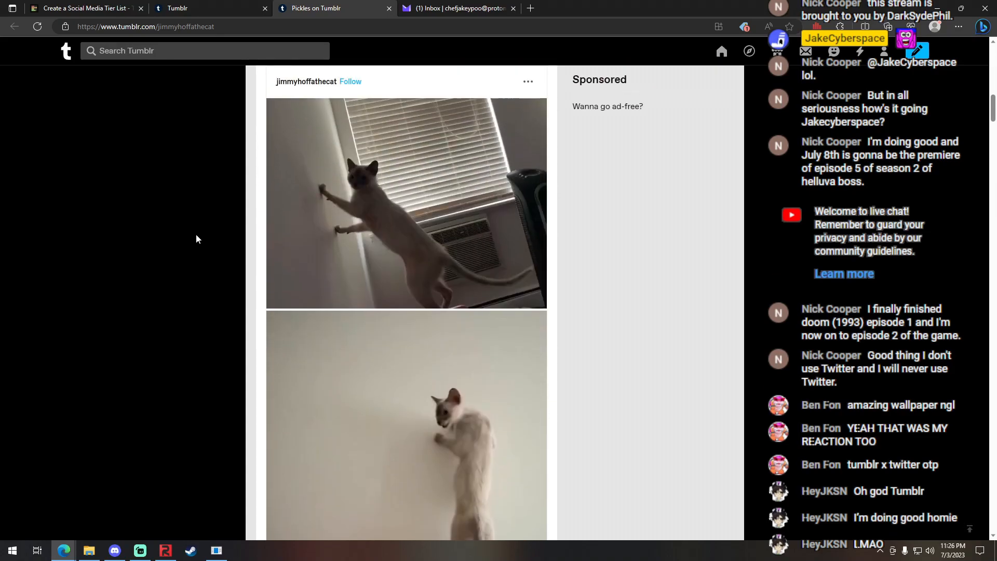
{"action": "scroll", "scroll_direction": "down", "scroll_amount": 3}
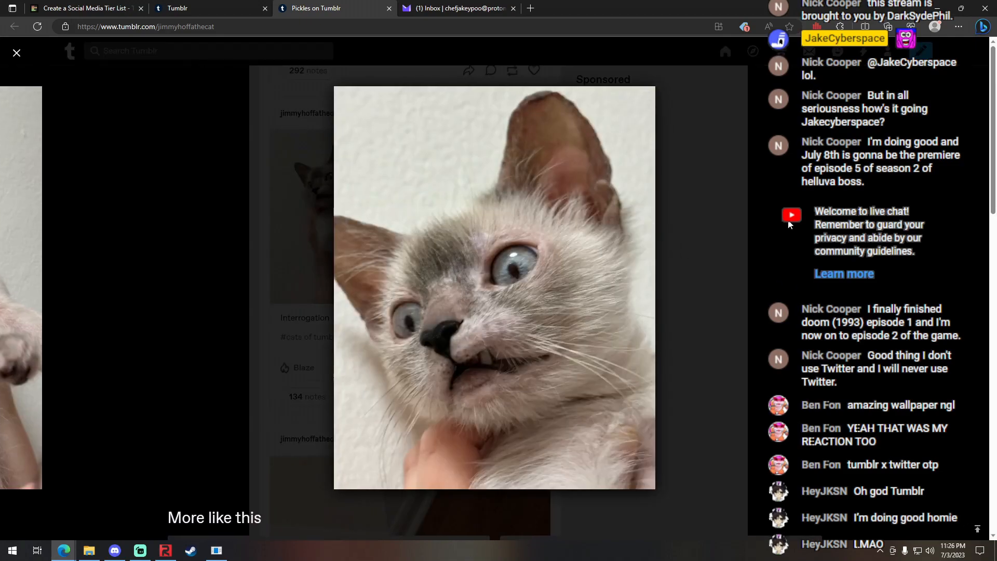
{"action": "mouse_move", "coordinate": [797, 227]}
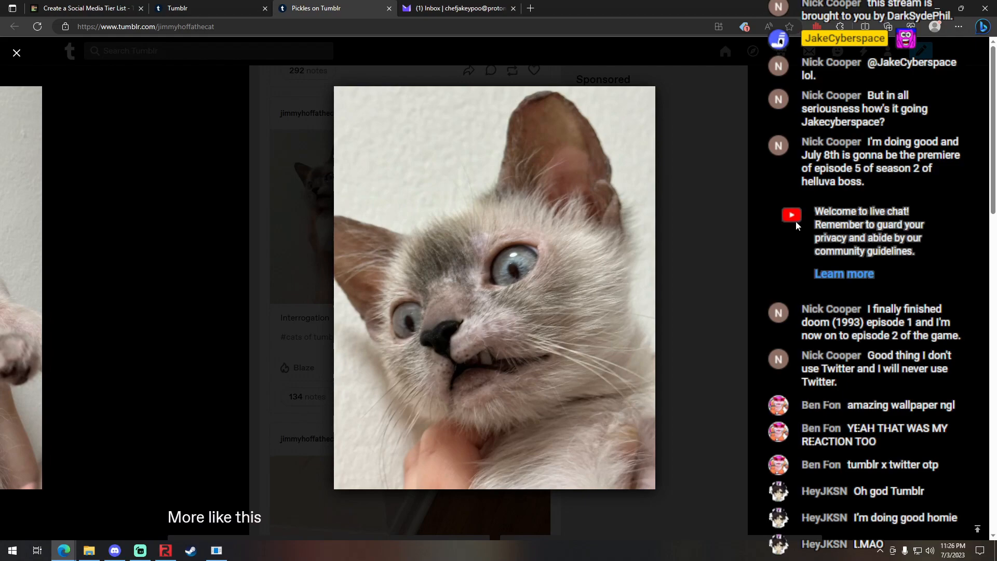
- Close the enlarged cat photo and keep scrolling through the Pickles blog
{"action": "left_click", "coordinate": [17, 54]}
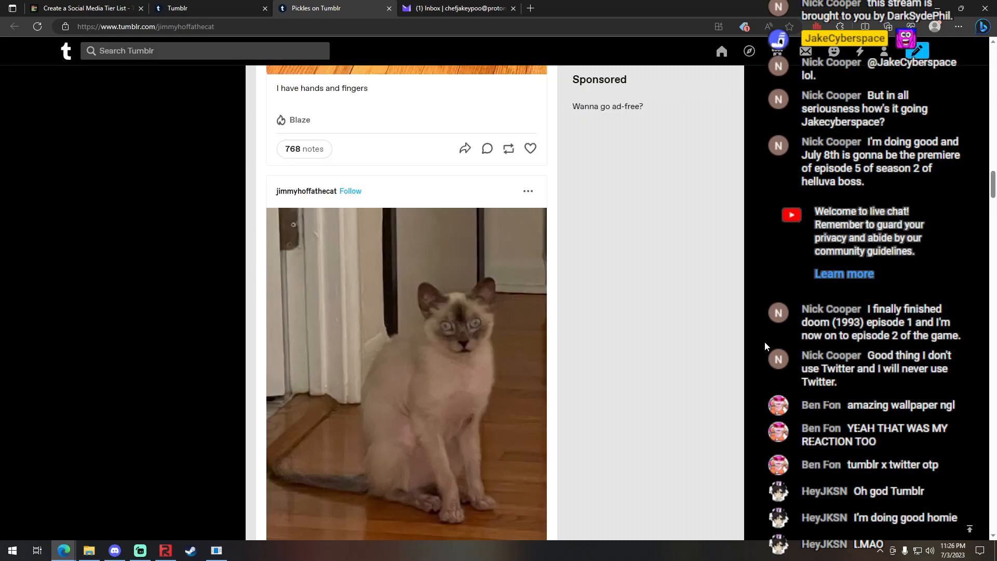
{"action": "scroll", "scroll_direction": "down", "scroll_amount": 3}
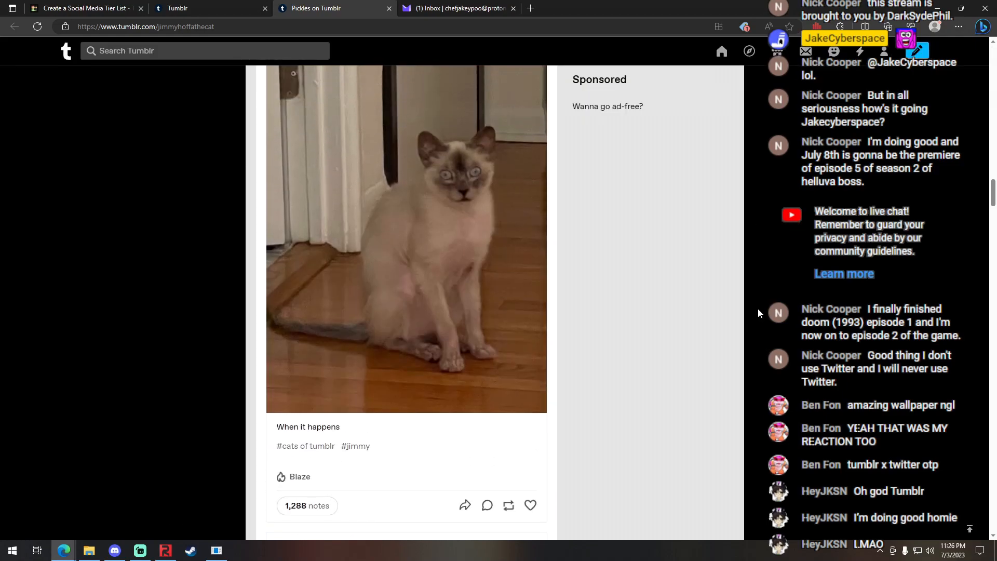
{"action": "scroll", "scroll_direction": "down", "scroll_amount": 3}
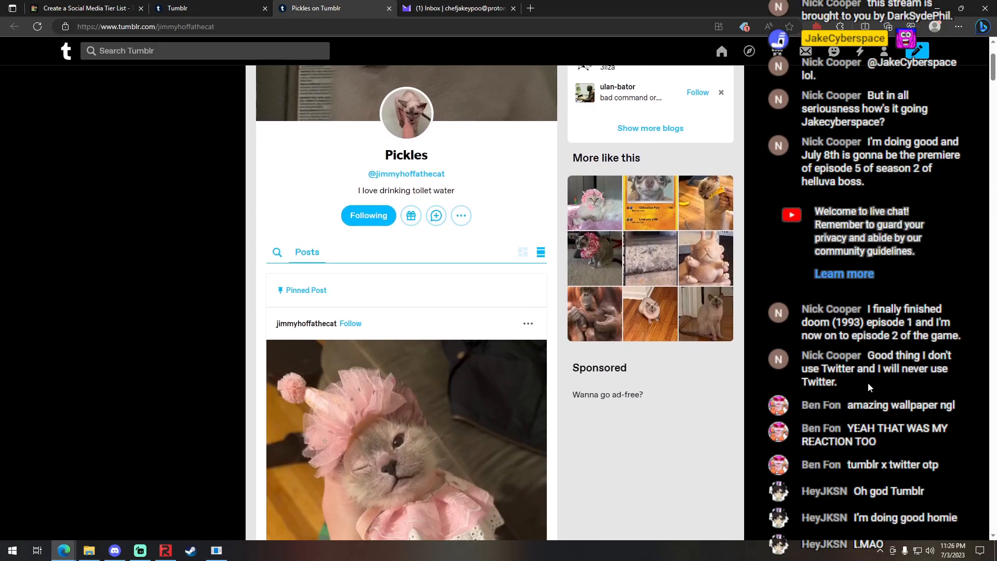
{"action": "scroll", "scroll_direction": "down", "scroll_amount": 3}
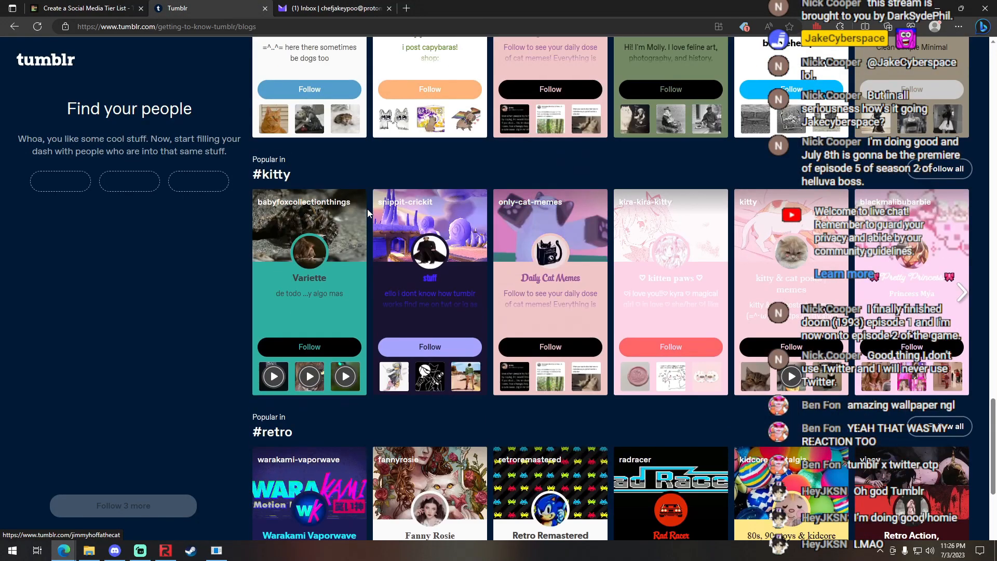
- Scroll the onboarding suggestions and preview the yodaprod blog
{"action": "scroll", "scroll_direction": "down", "scroll_amount": 3}
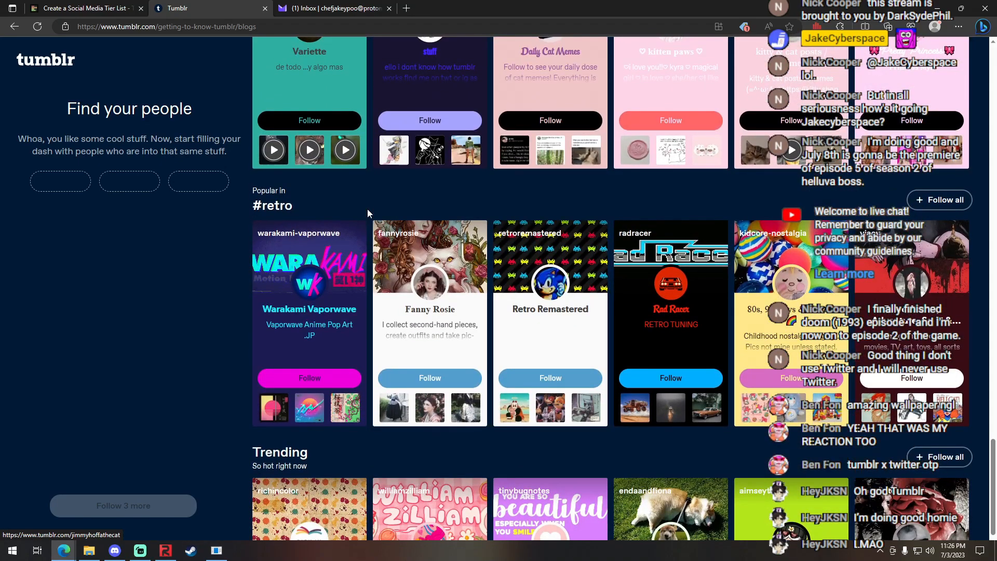
{"action": "scroll", "scroll_direction": "down", "scroll_amount": 3}
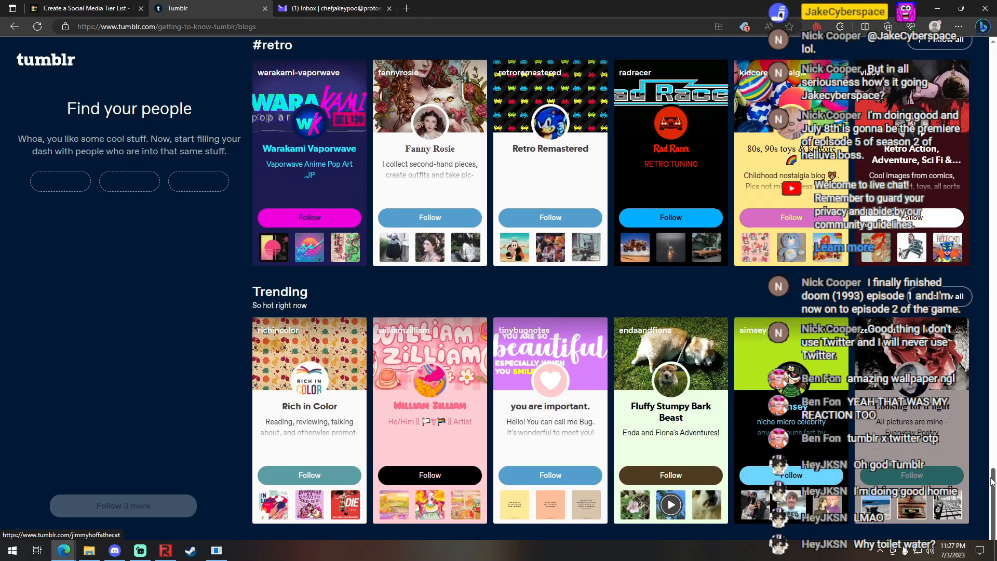
{"action": "scroll", "scroll_direction": "up", "scroll_amount": 3}
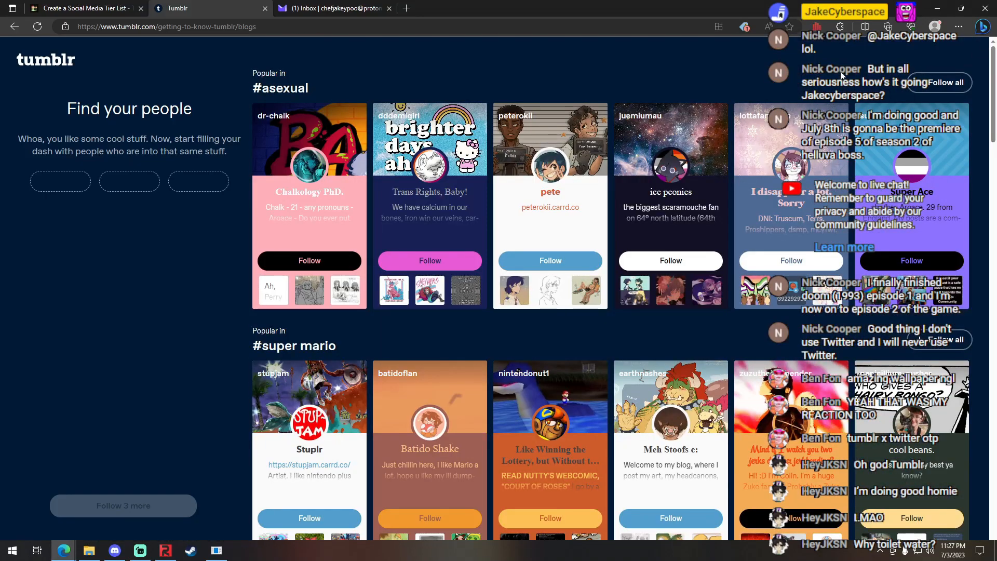
{"action": "scroll", "scroll_direction": "down", "scroll_amount": 3}
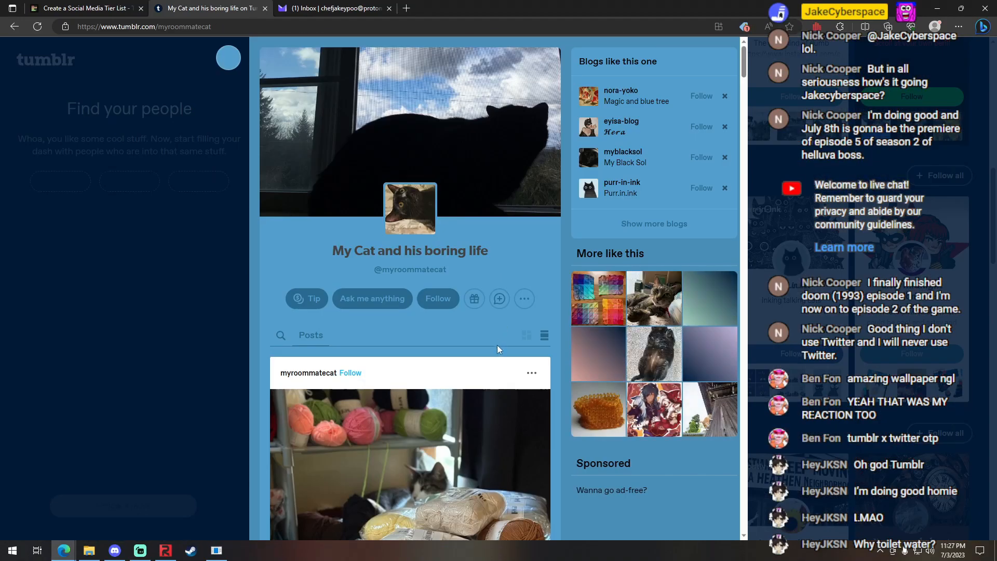
{"action": "scroll", "scroll_direction": "down", "scroll_amount": 3}
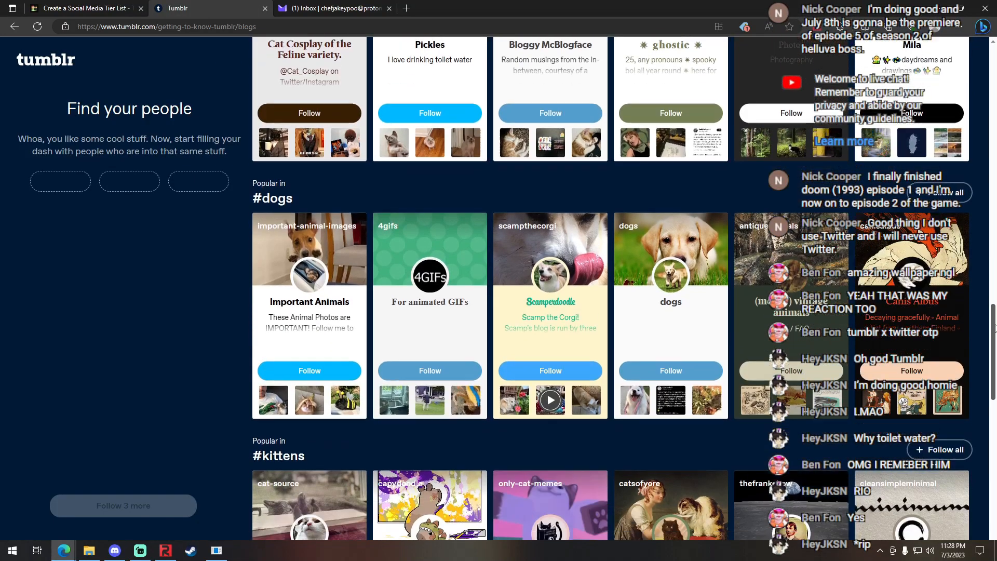
{"action": "scroll", "scroll_direction": "down", "scroll_amount": 3}
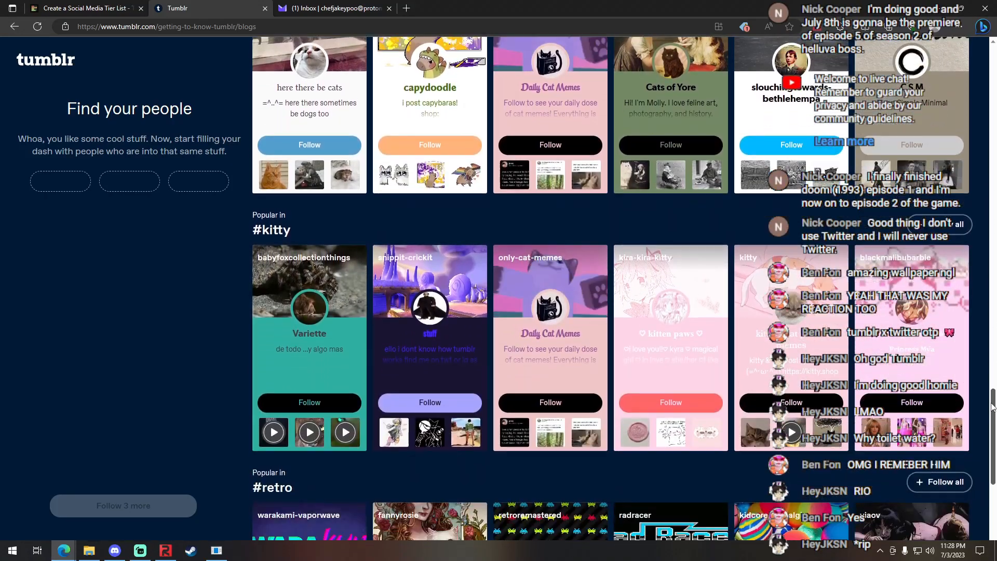
{"action": "scroll", "scroll_direction": "down", "scroll_amount": 3}
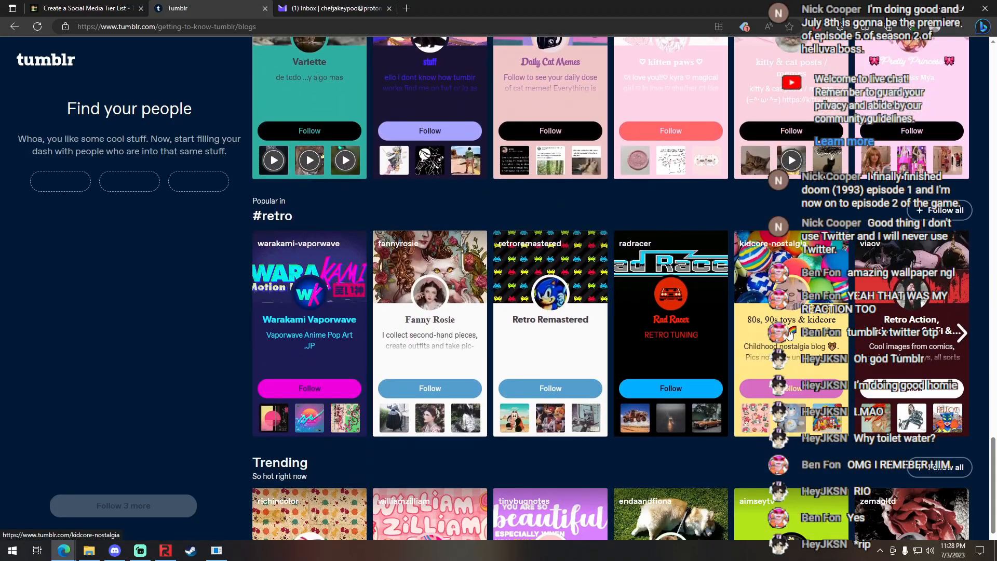
{"action": "scroll", "scroll_direction": "down", "scroll_amount": 3}
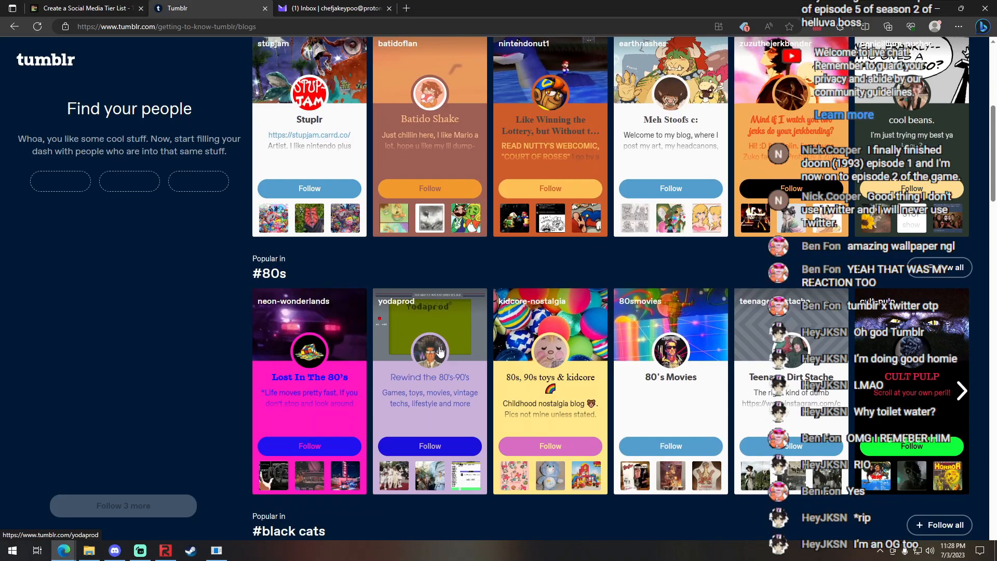
{"action": "left_click", "coordinate": [430, 351]}
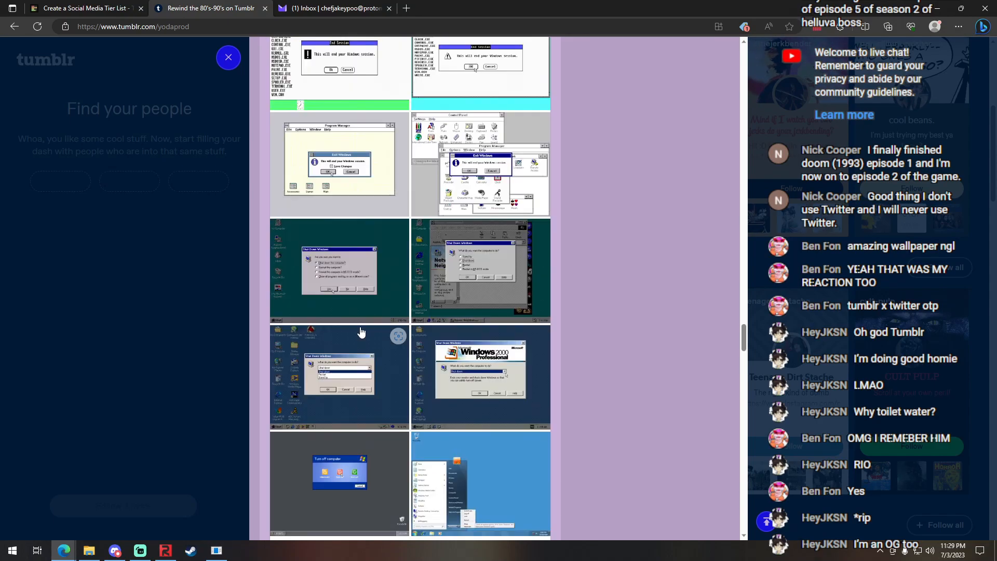
{"action": "scroll", "scroll_direction": "down", "scroll_amount": 3}
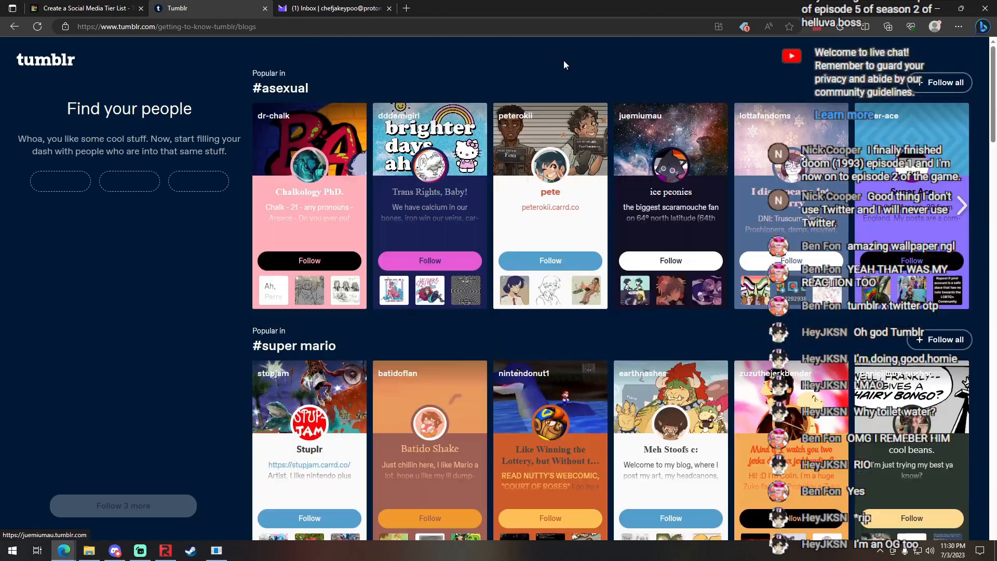
{"action": "mouse_move", "coordinate": [234, 103]}
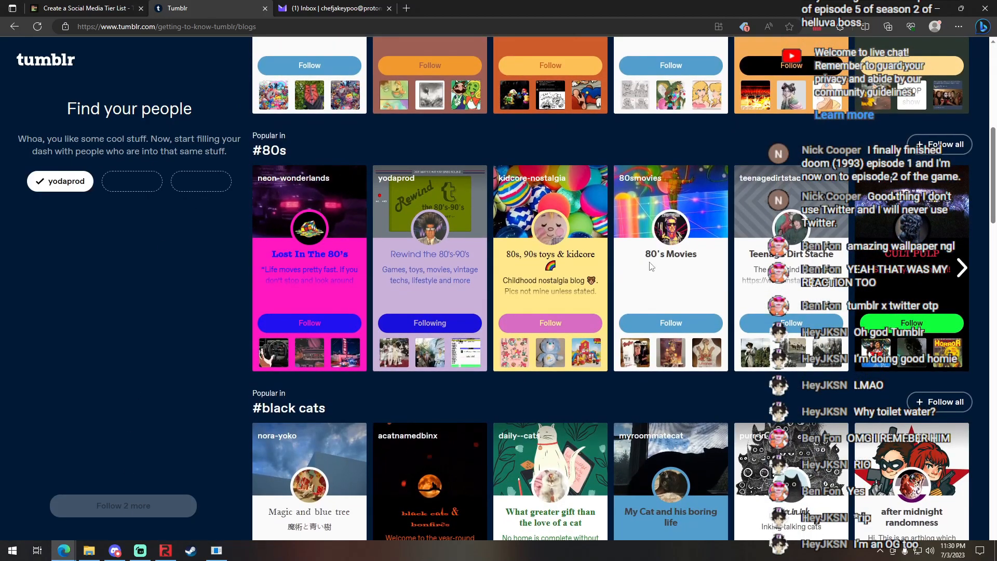
- Follow neon-wonderlands and warakami-vaporwave from the #80s row
{"action": "left_click", "coordinate": [310, 322]}
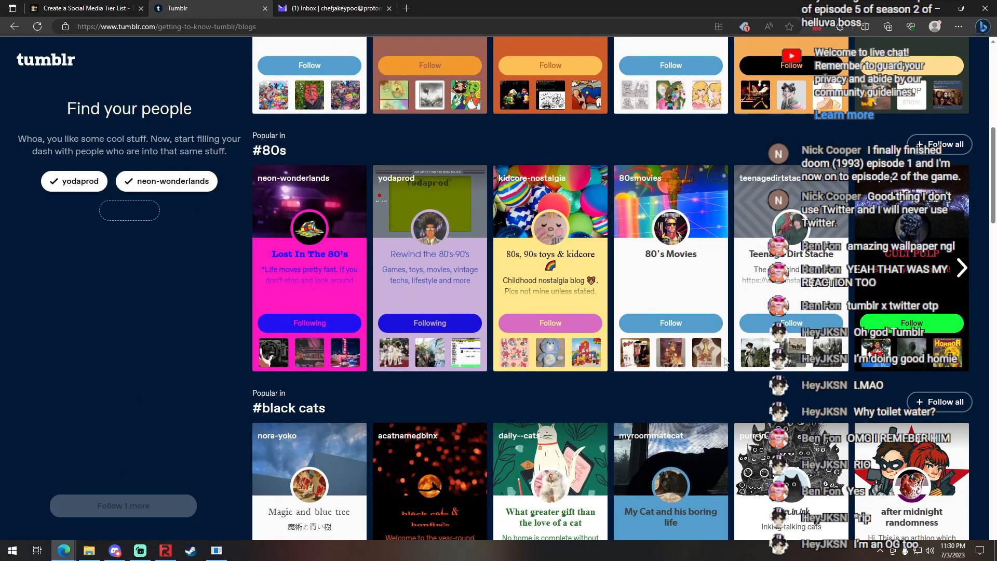
{"action": "left_click", "coordinate": [961, 268]}
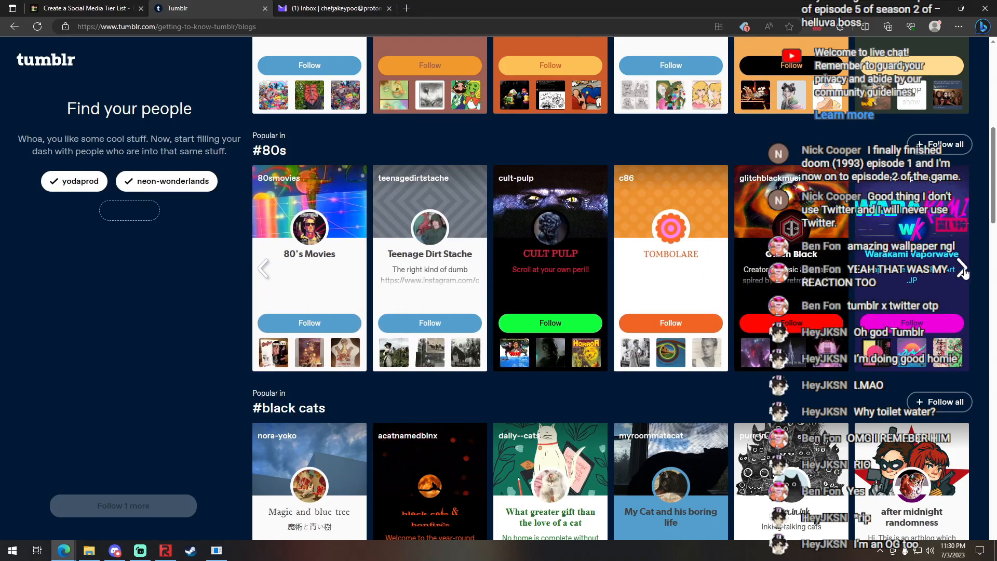
{"action": "left_click", "coordinate": [787, 323]}
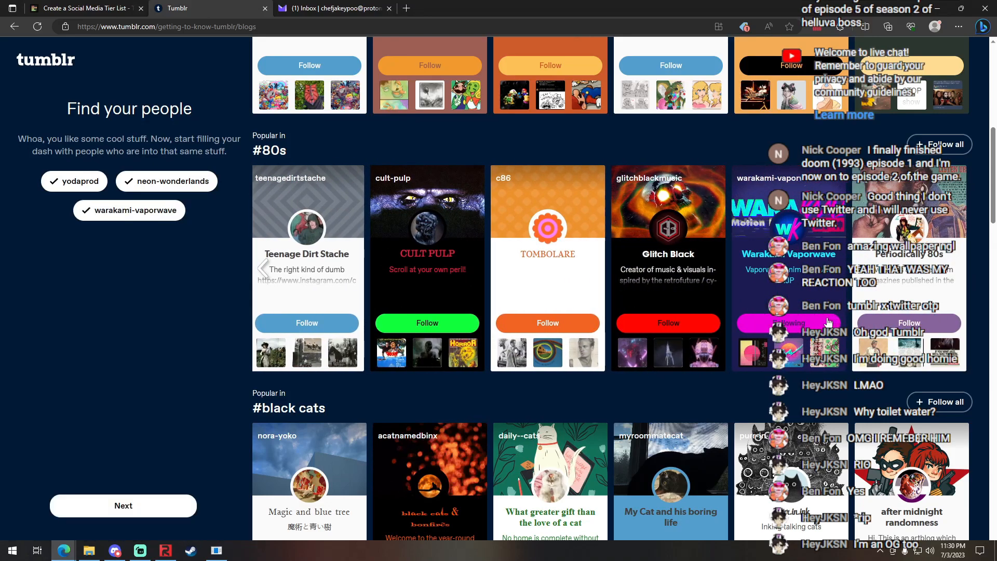
{"action": "scroll", "scroll_direction": "down", "scroll_amount": 3}
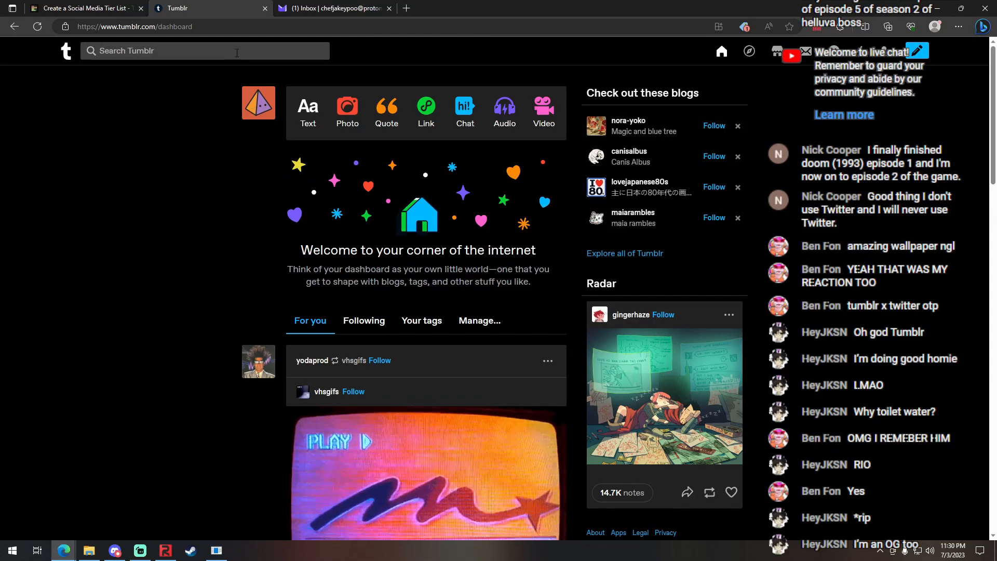
- Search 'y2k', open the Windows XP wallpaper and Power Mac G4 Cube images in tabs, and return to results
{"action": "type", "text": "y2k aesthetic"}
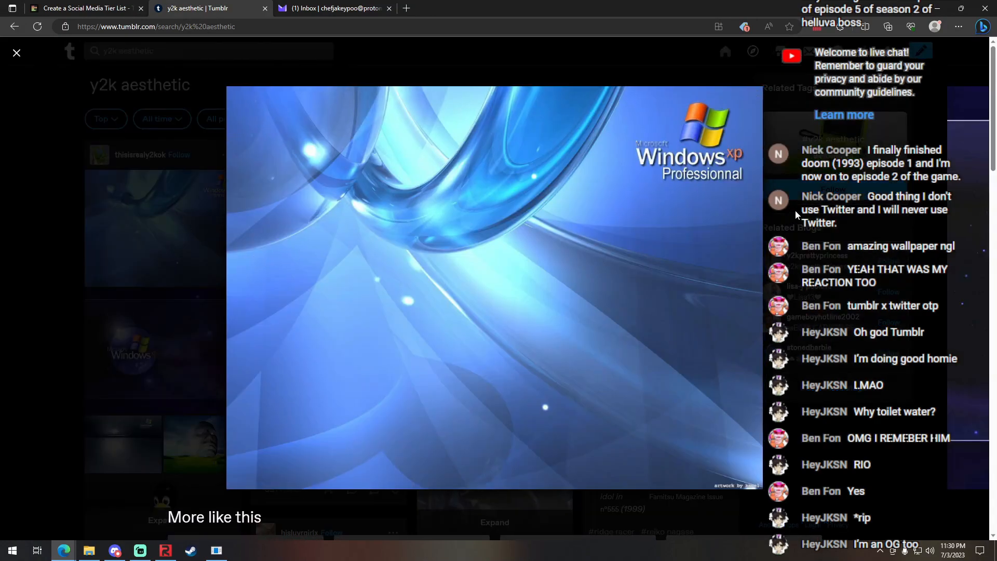
{"action": "left_click", "coordinate": [16, 53]}
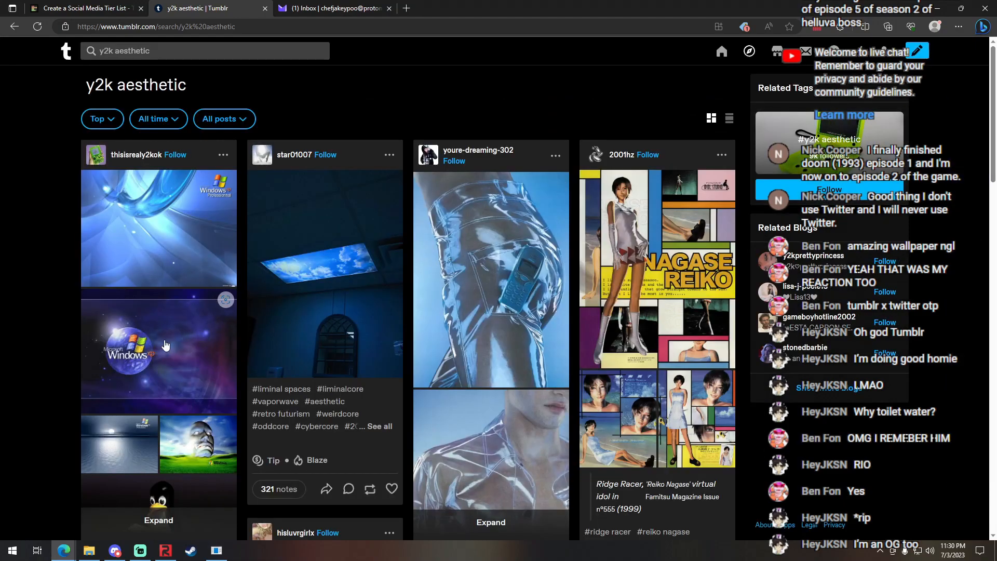
{"action": "left_click", "coordinate": [158, 348]}
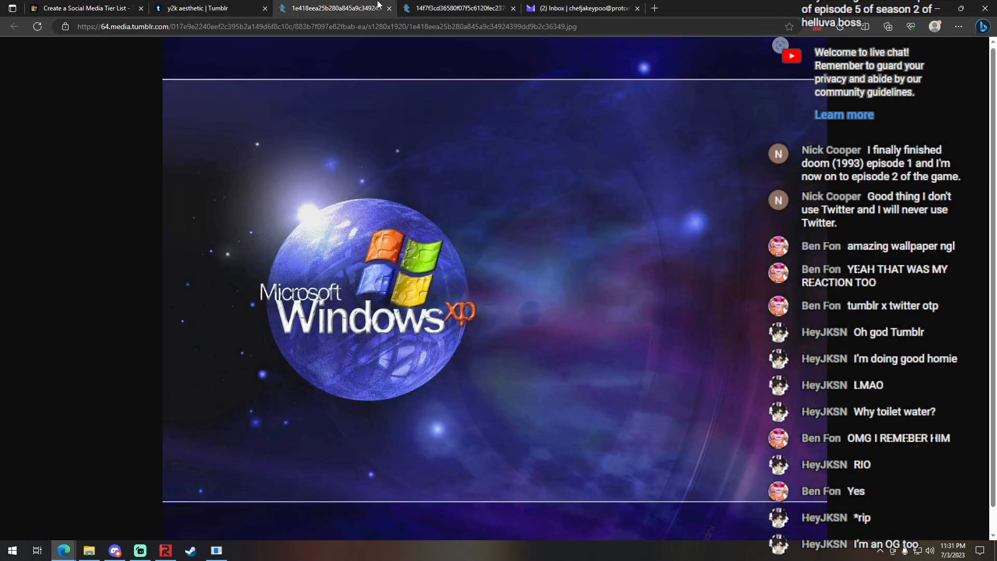
{"action": "left_click", "coordinate": [455, 8]}
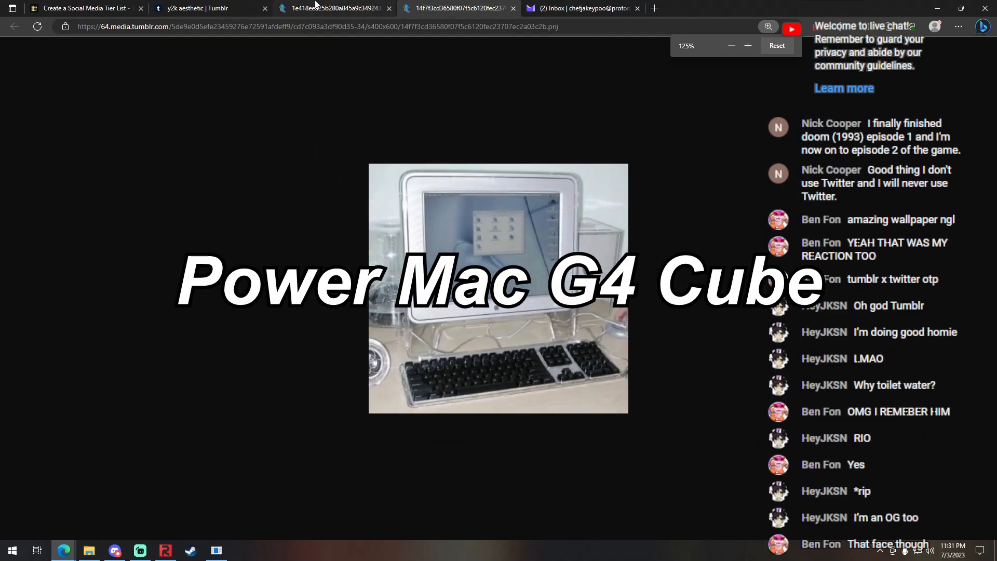
{"action": "left_click", "coordinate": [204, 9]}
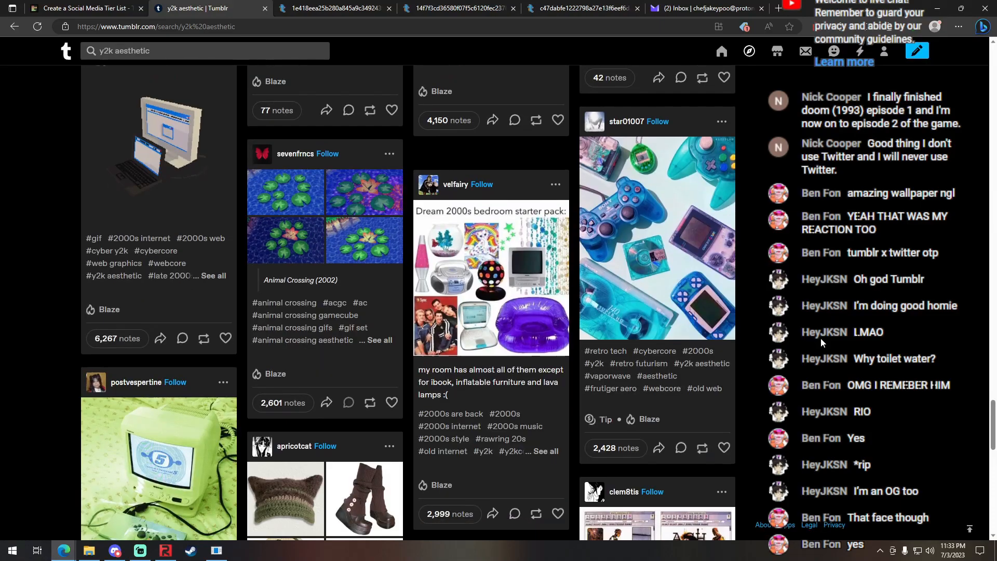
- Scroll further down the y2k aesthetic search results
{"action": "scroll", "scroll_direction": "down", "scroll_amount": 3}
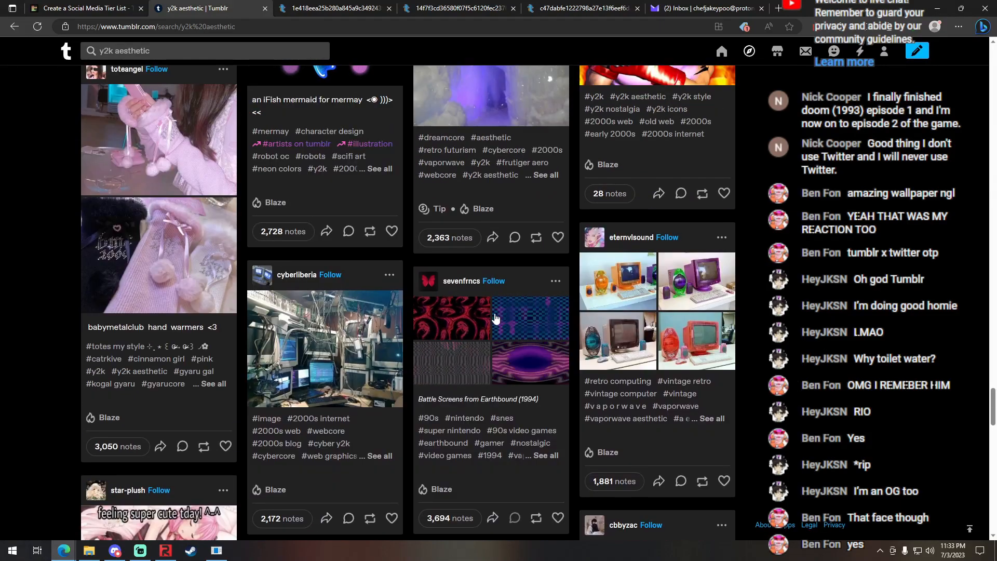
{"action": "scroll", "scroll_direction": "down", "scroll_amount": 3}
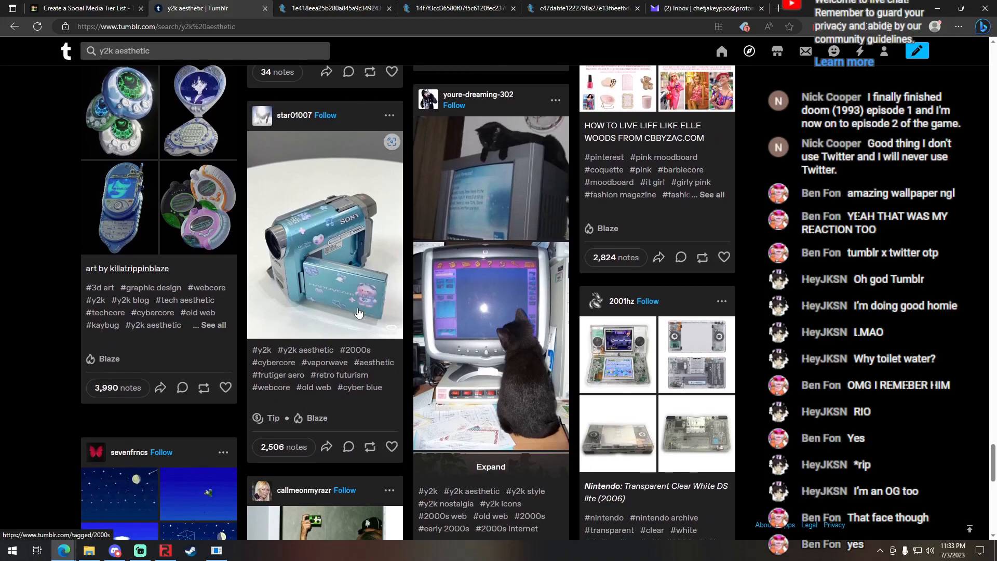
{"action": "scroll", "scroll_direction": "down", "scroll_amount": 3}
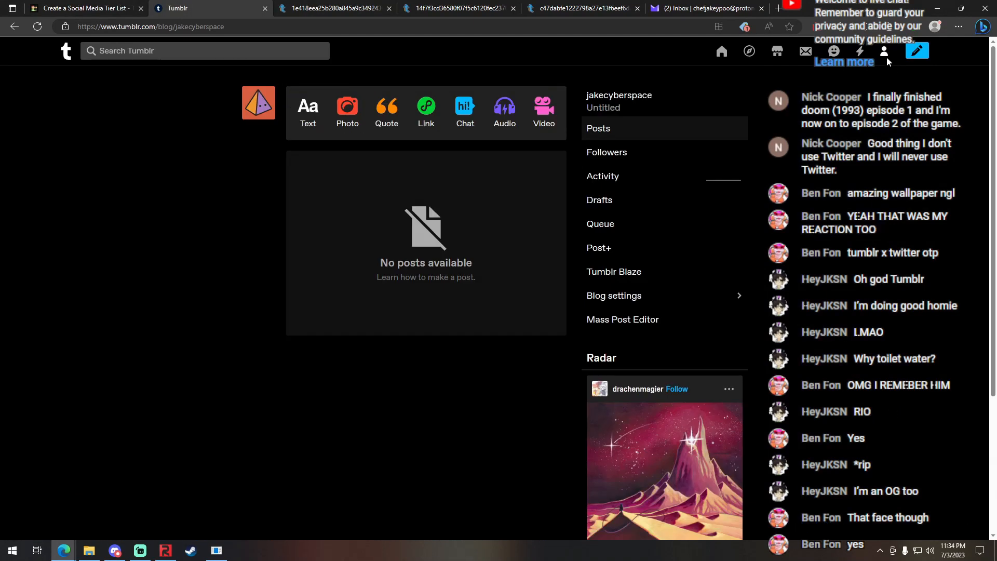
- Go to the jakecyberspace blog page and enter its theme editor
{"action": "left_click", "coordinate": [883, 51]}
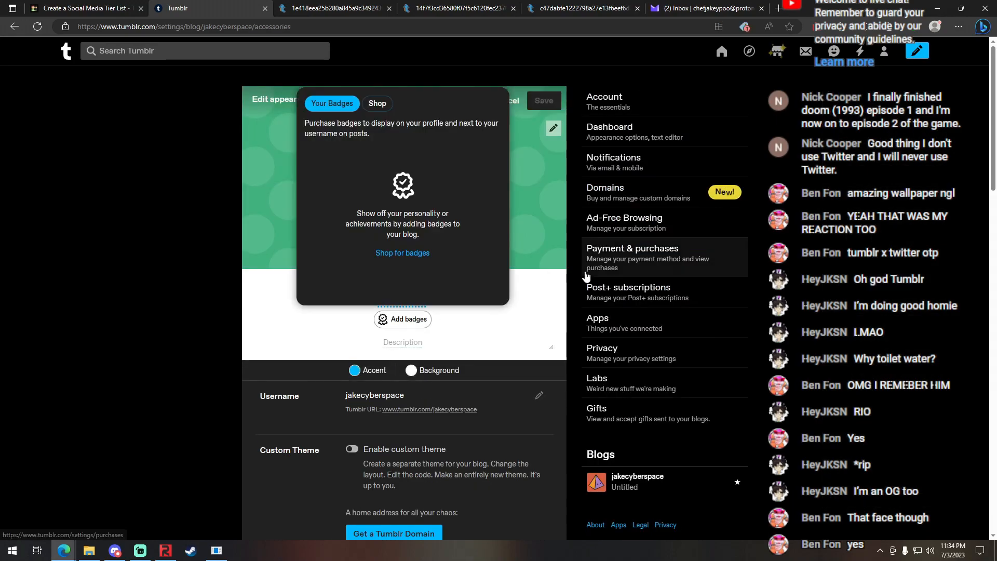
{"action": "left_click", "coordinate": [377, 102]}
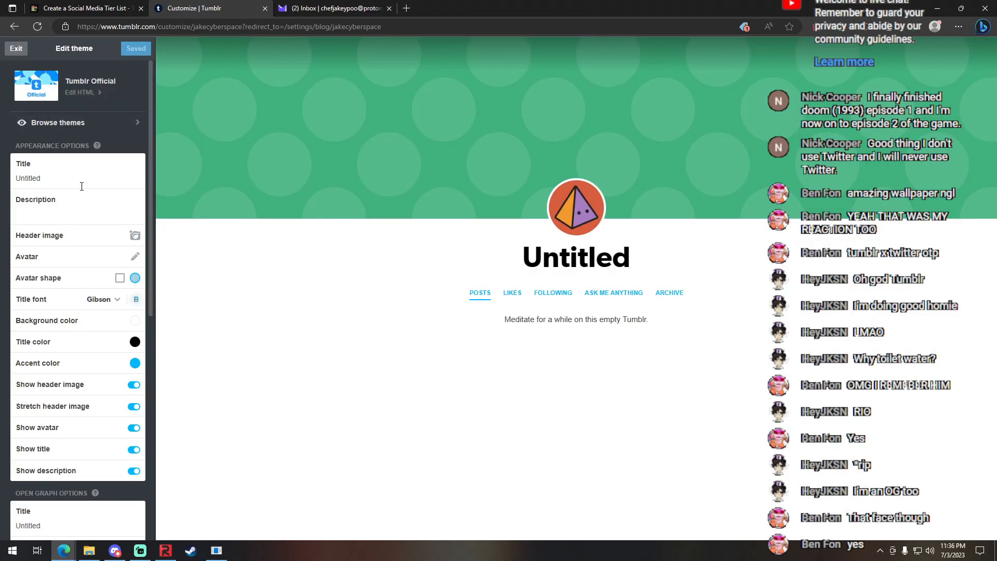
- Browse the available blog themes list and reach the theme garden with its featured collections
{"action": "left_click", "coordinate": [57, 123]}
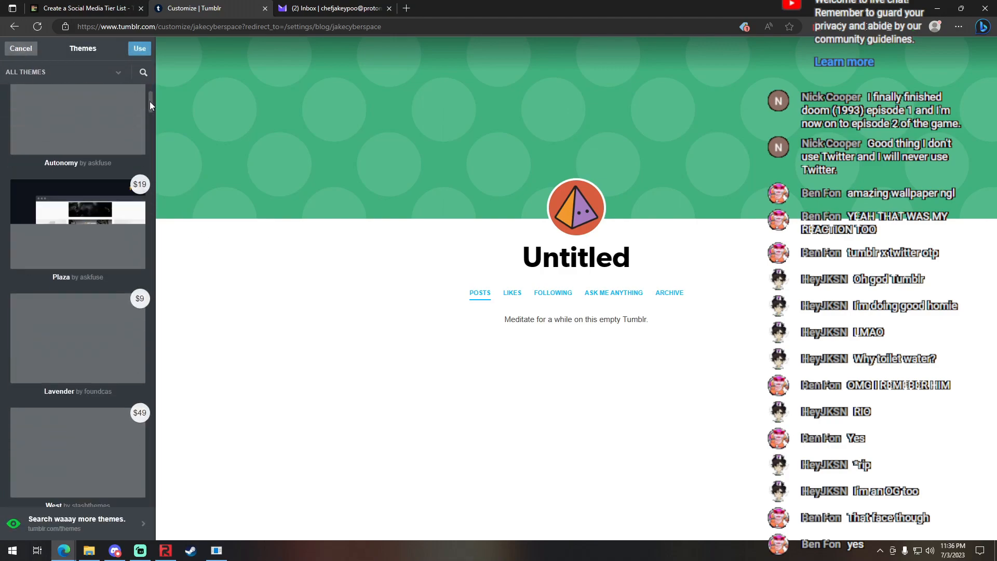
{"action": "scroll", "scroll_direction": "down", "scroll_amount": 3}
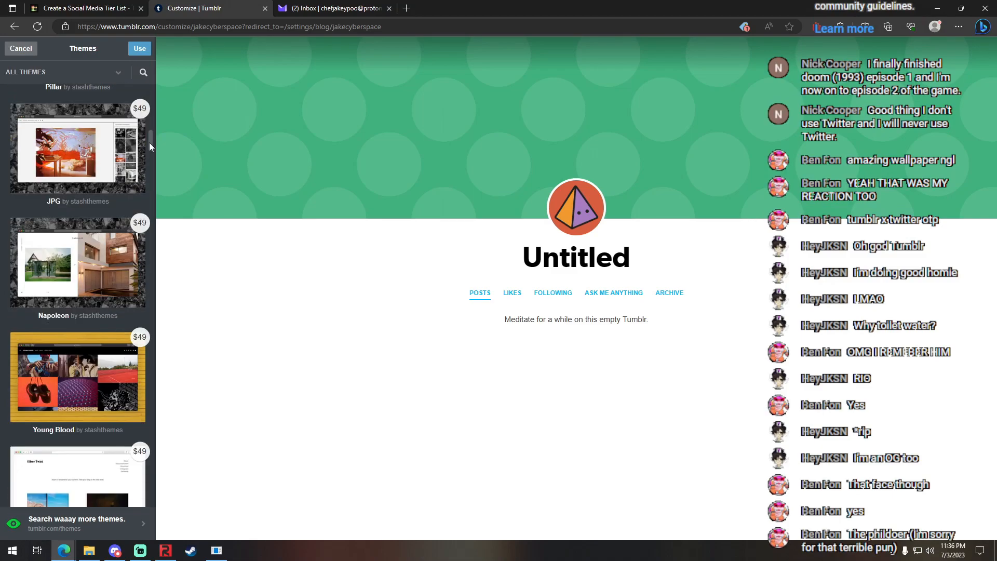
{"action": "scroll", "scroll_direction": "down", "scroll_amount": 3}
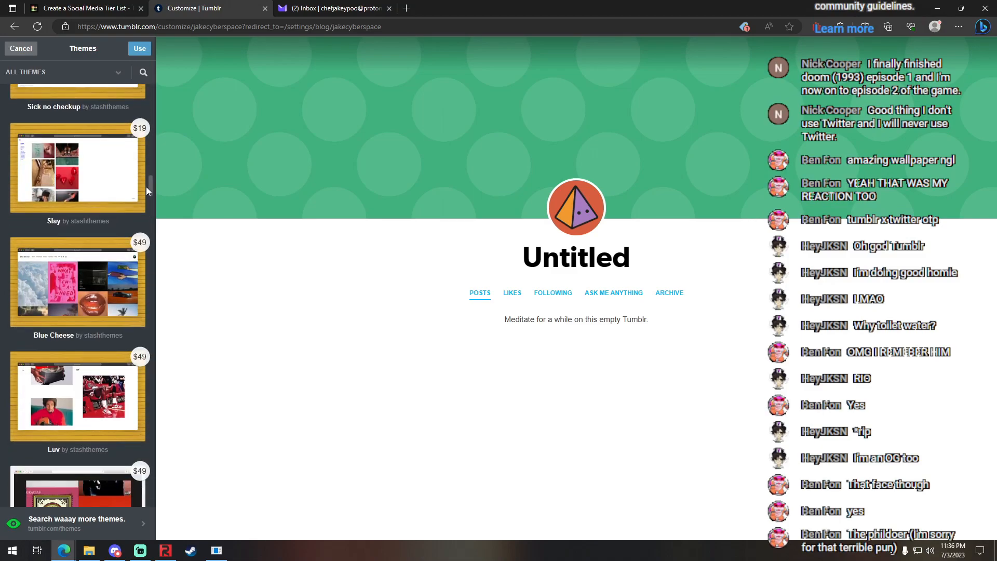
{"action": "scroll", "scroll_direction": "down", "scroll_amount": 3}
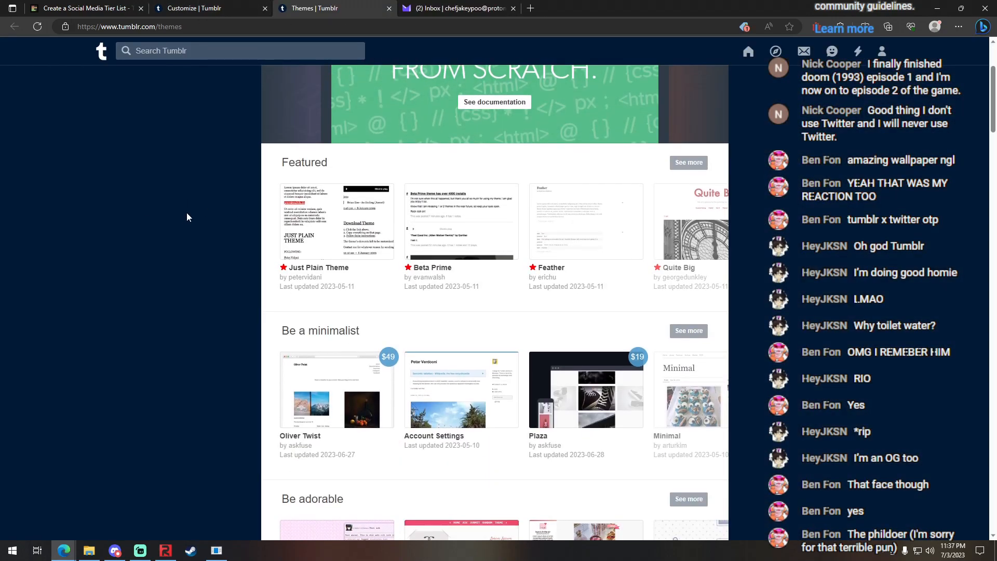
{"action": "scroll", "scroll_direction": "down", "scroll_amount": 3}
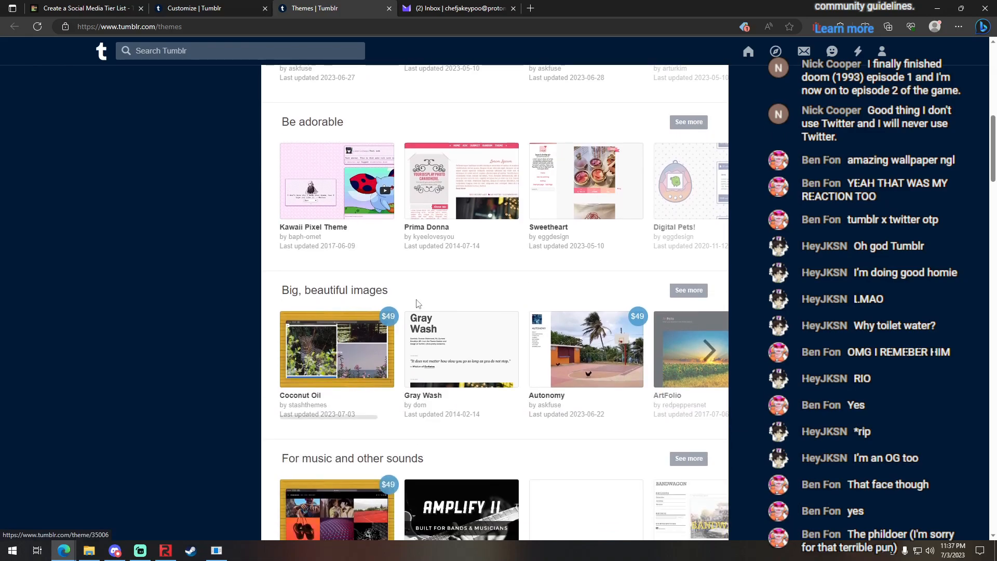
{"action": "mouse_move", "coordinate": [449, 324]}
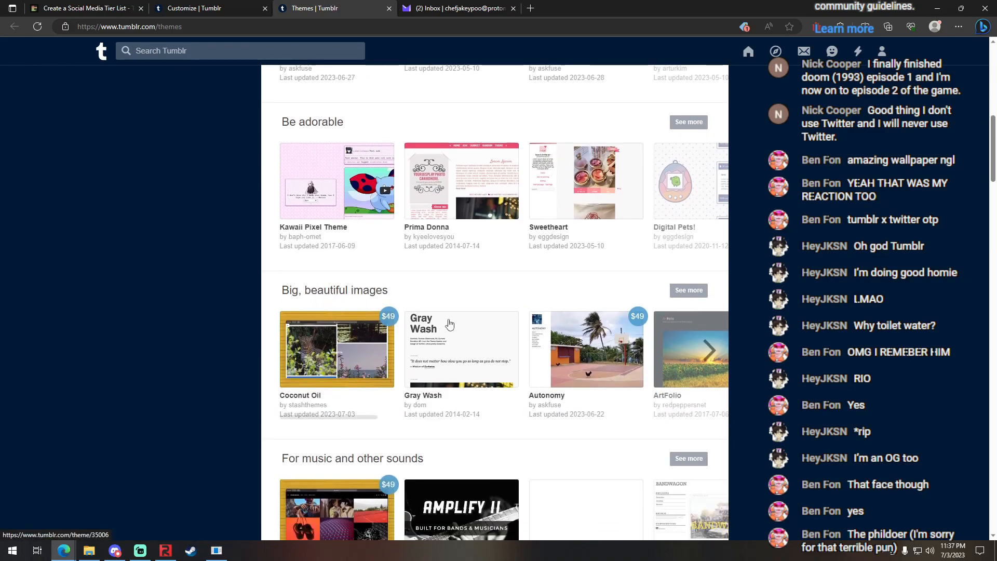
{"action": "scroll", "scroll_direction": "up", "scroll_amount": 3}
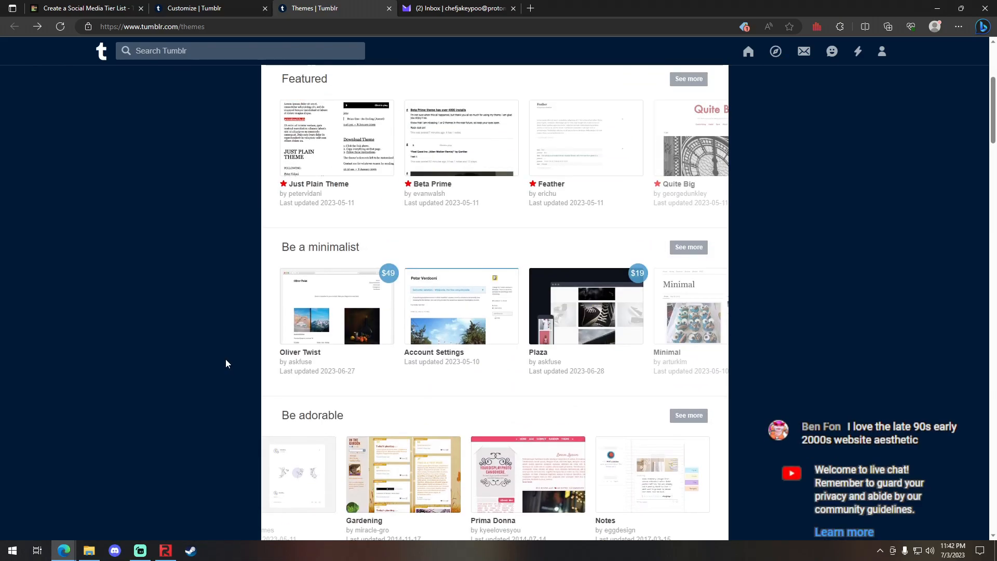
- Filter Tumblr's theme garden to single-column themes and browse the results
{"action": "left_click", "coordinate": [355, 102]}
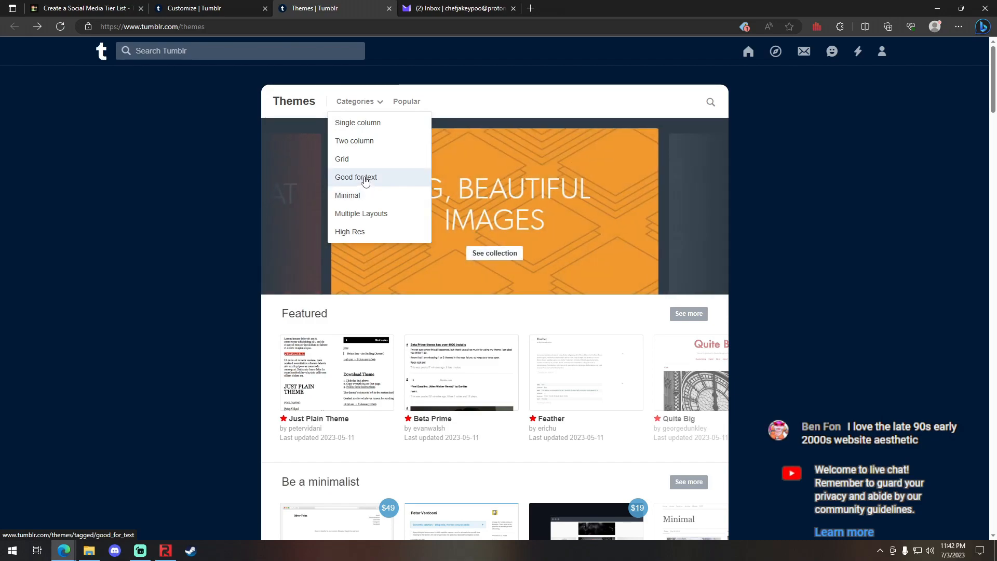
{"action": "left_click", "coordinate": [357, 122]}
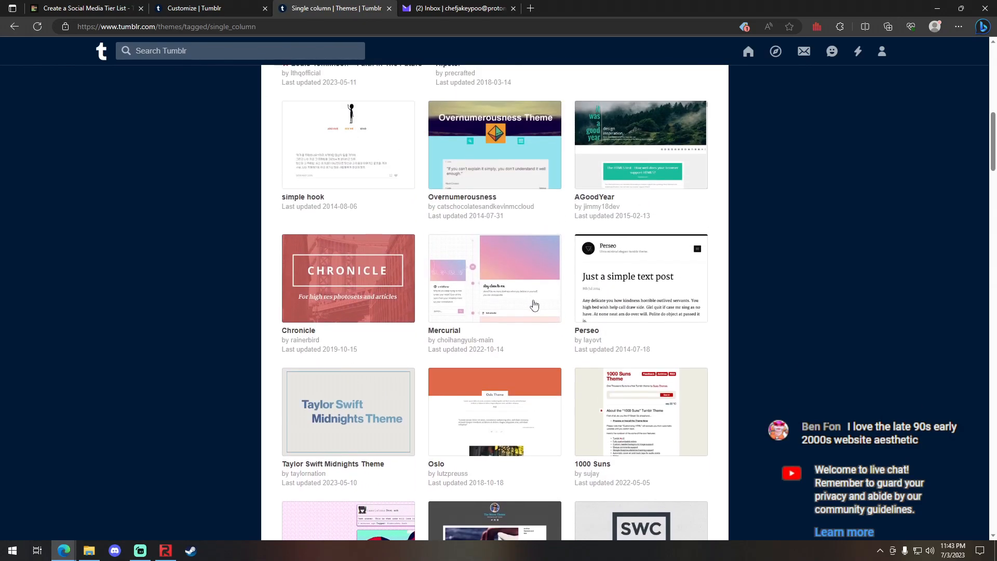
{"action": "scroll", "scroll_direction": "up", "scroll_amount": 3}
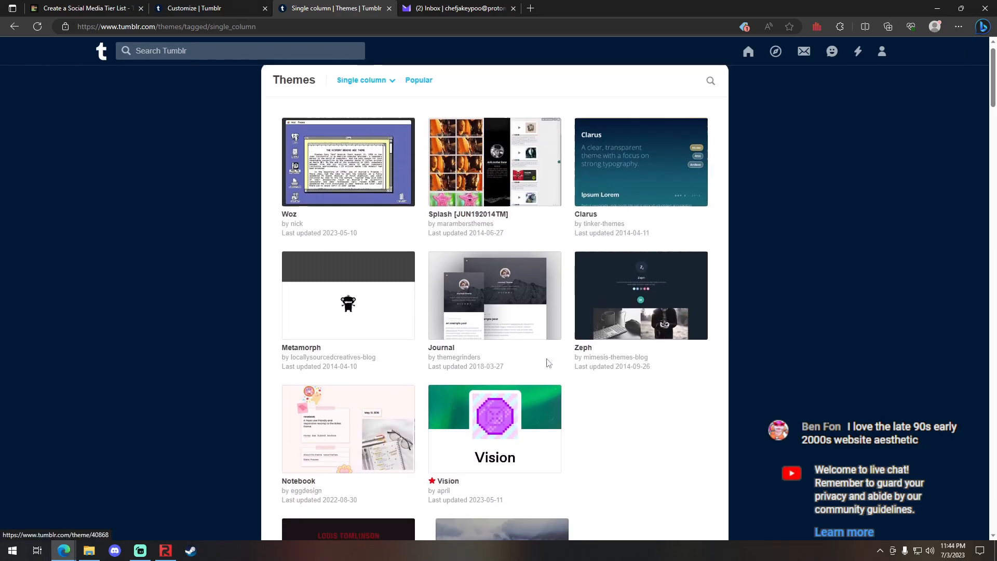
{"action": "scroll", "scroll_direction": "down", "scroll_amount": 3}
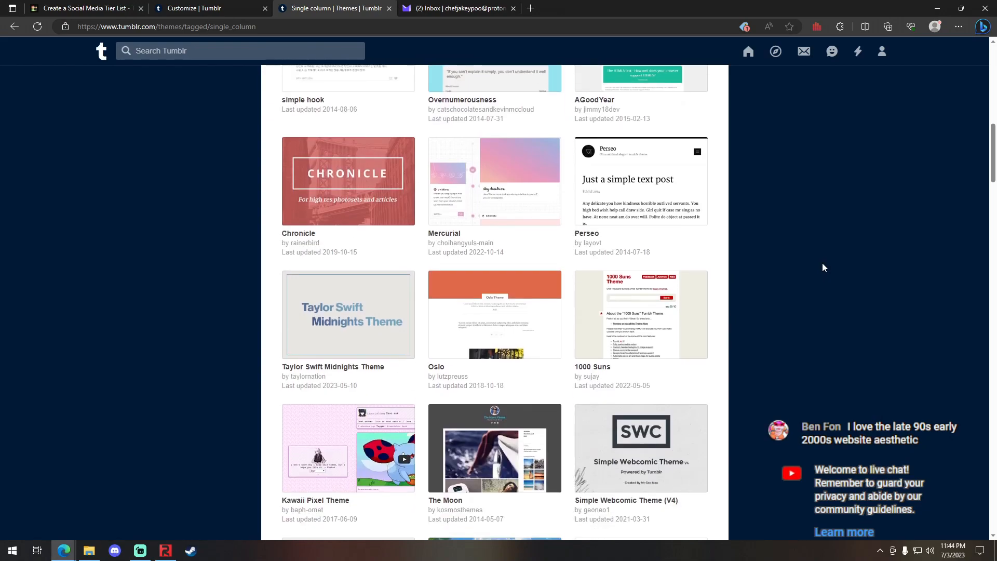
{"action": "scroll", "scroll_direction": "down", "scroll_amount": 3}
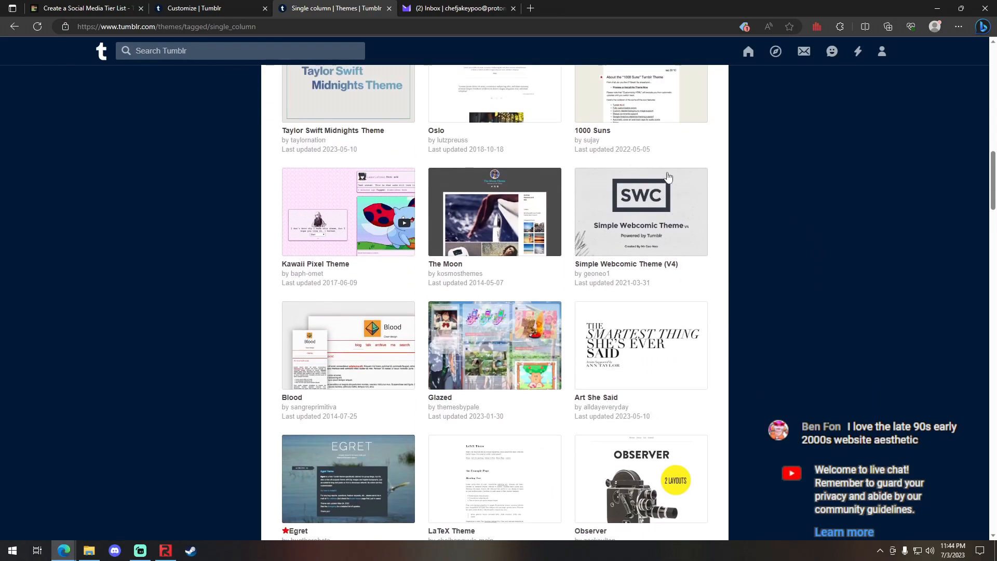
{"action": "scroll", "scroll_direction": "down", "scroll_amount": 3}
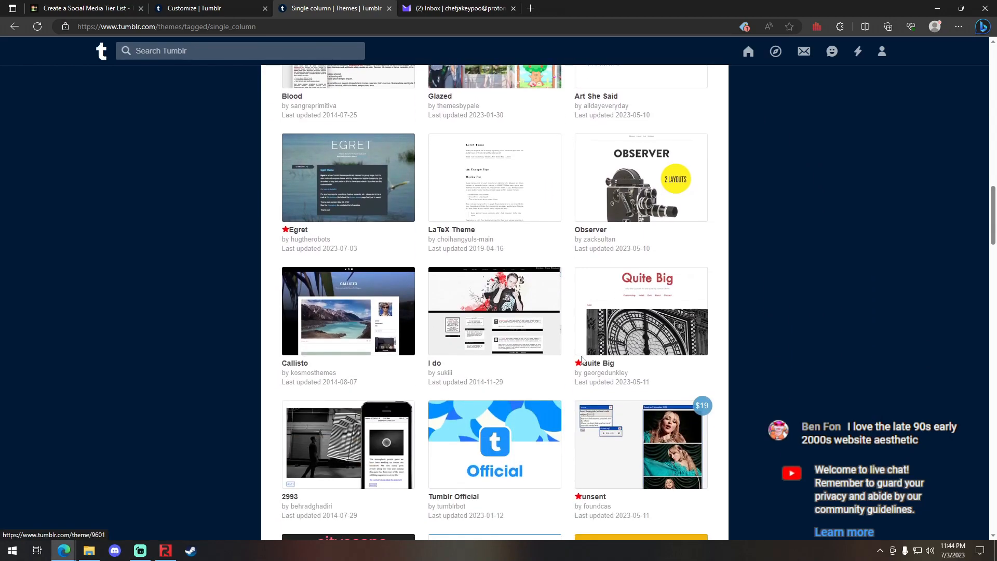
- View the Glazed theme's details and install the chosen theme on the jakecyberspace blog
{"action": "left_click", "coordinate": [494, 74]}
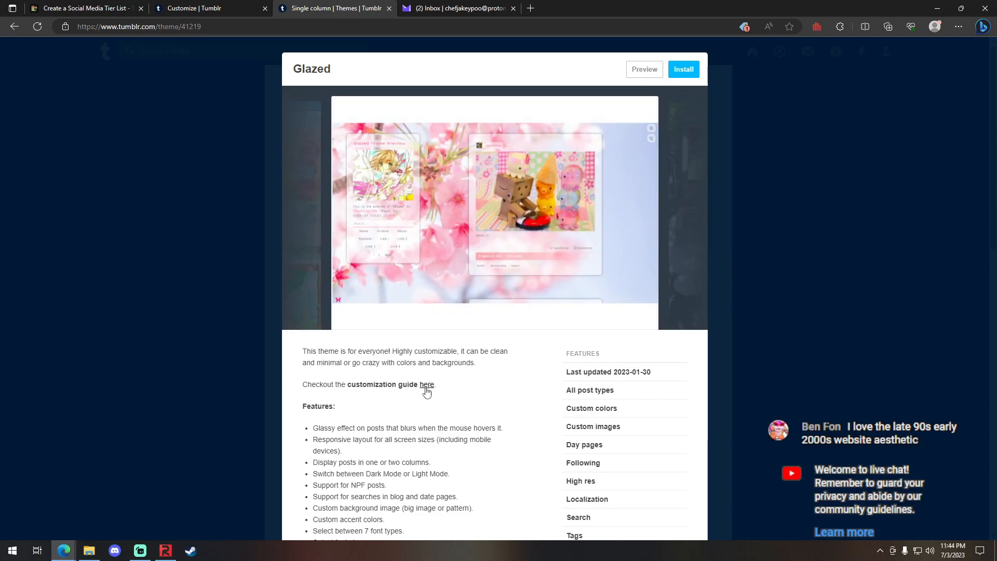
{"action": "left_click", "coordinate": [427, 384]}
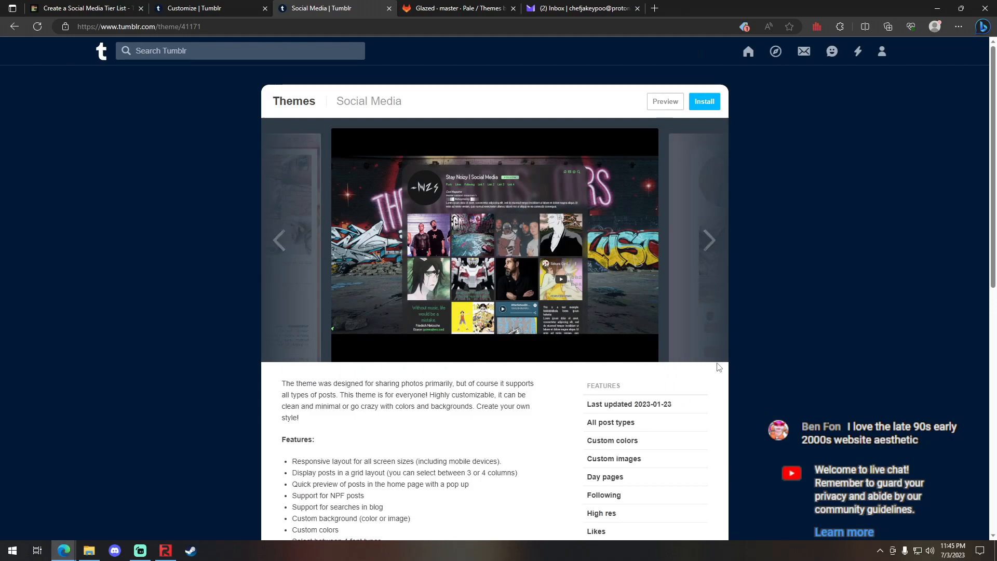
{"action": "left_click", "coordinate": [704, 102]}
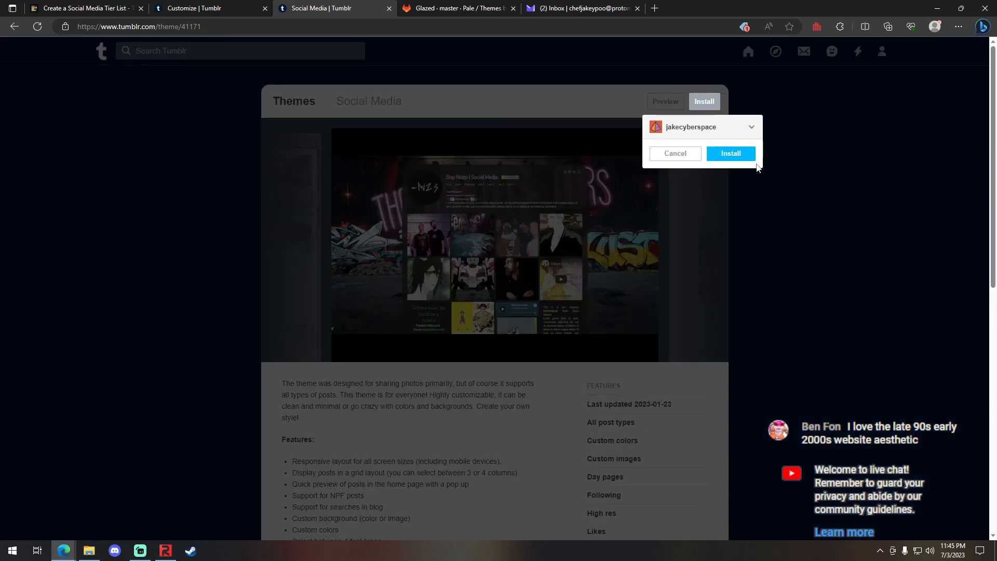
{"action": "left_click", "coordinate": [730, 153]}
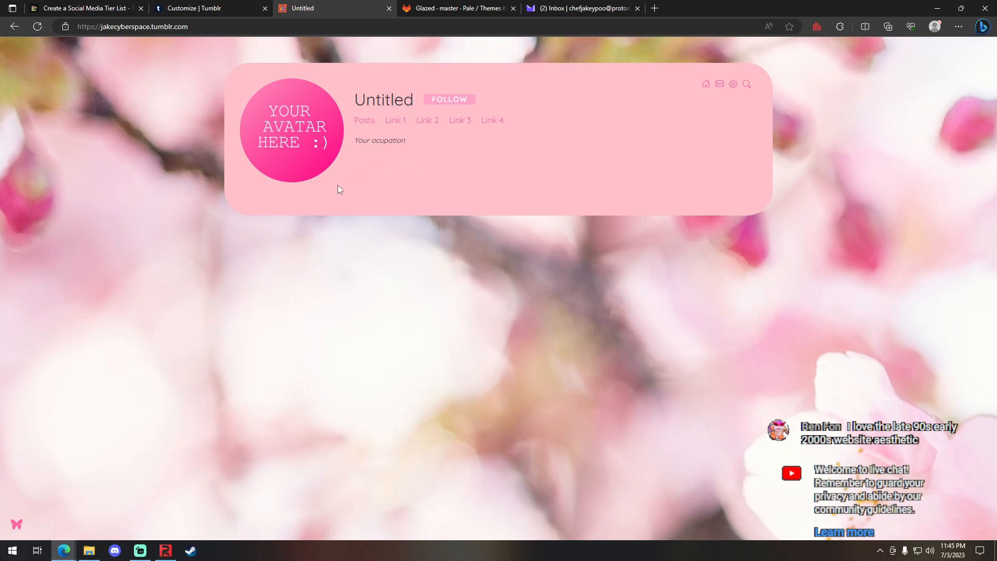
{"action": "mouse_move", "coordinate": [366, 124]}
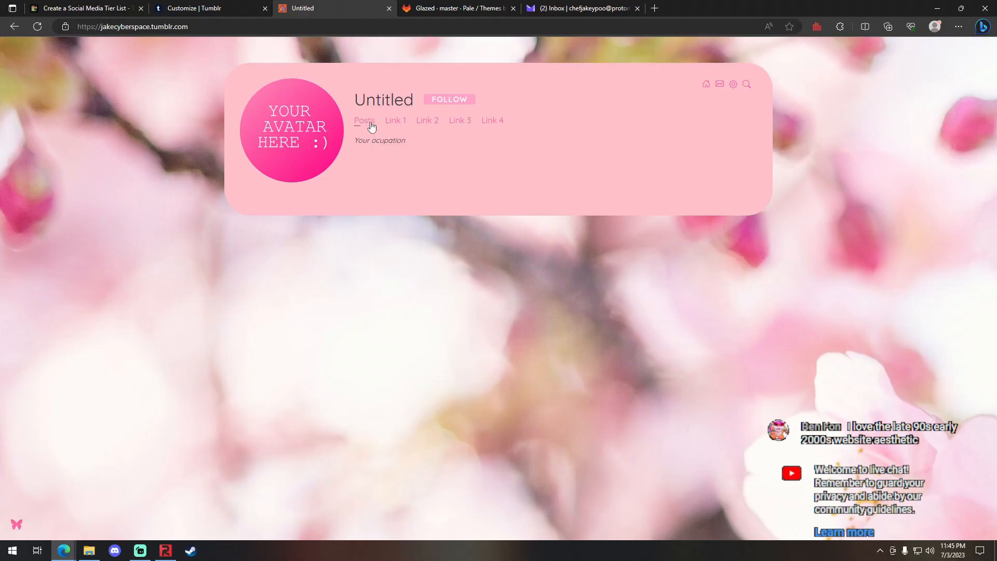